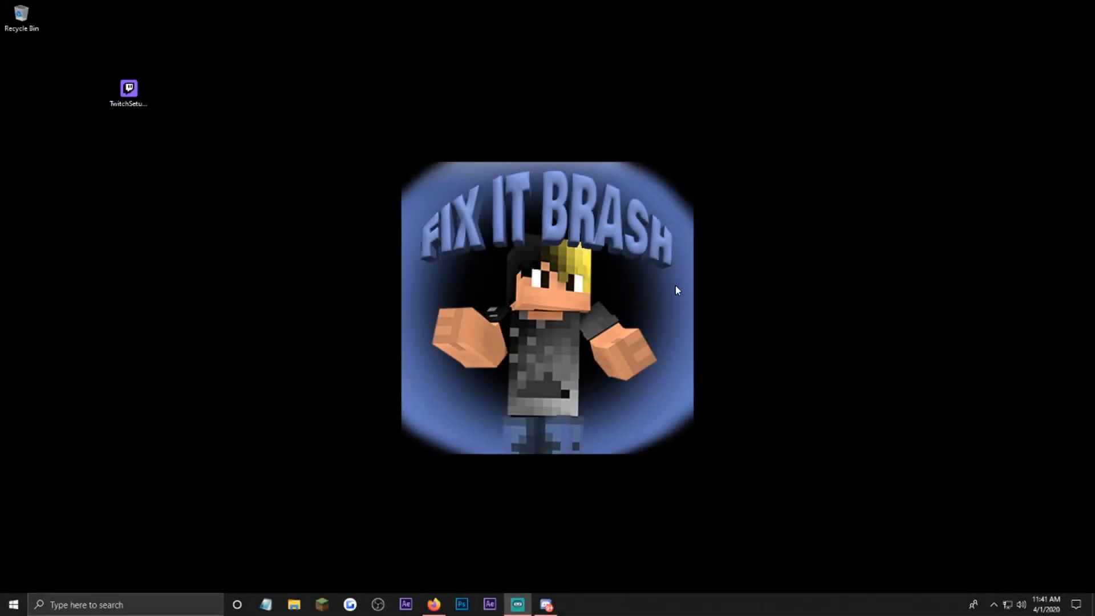
mouse_move(622, 185)
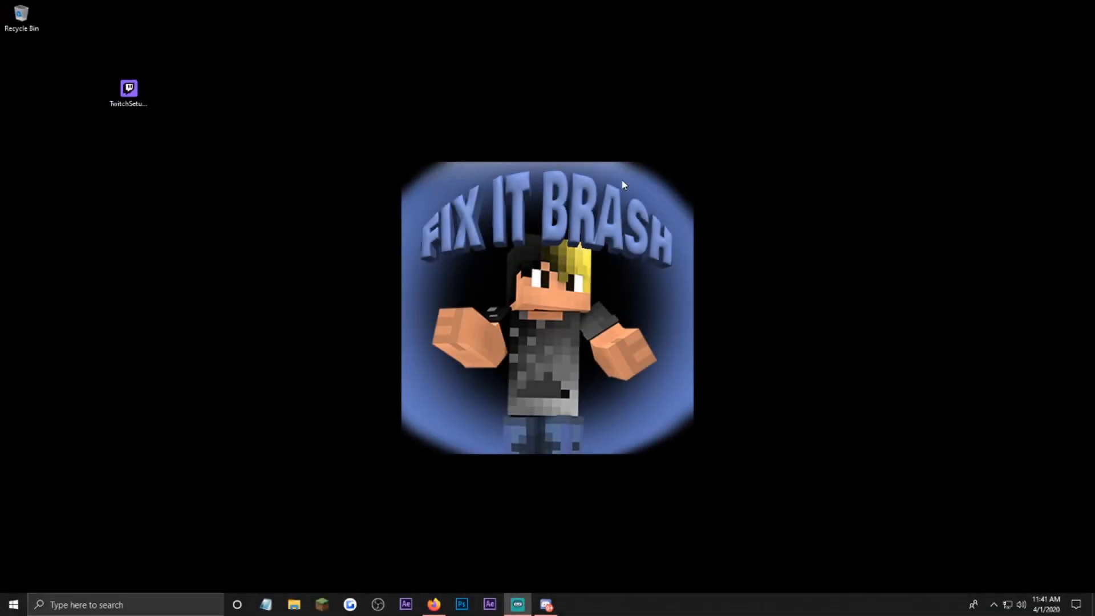
mouse_move(156, 272)
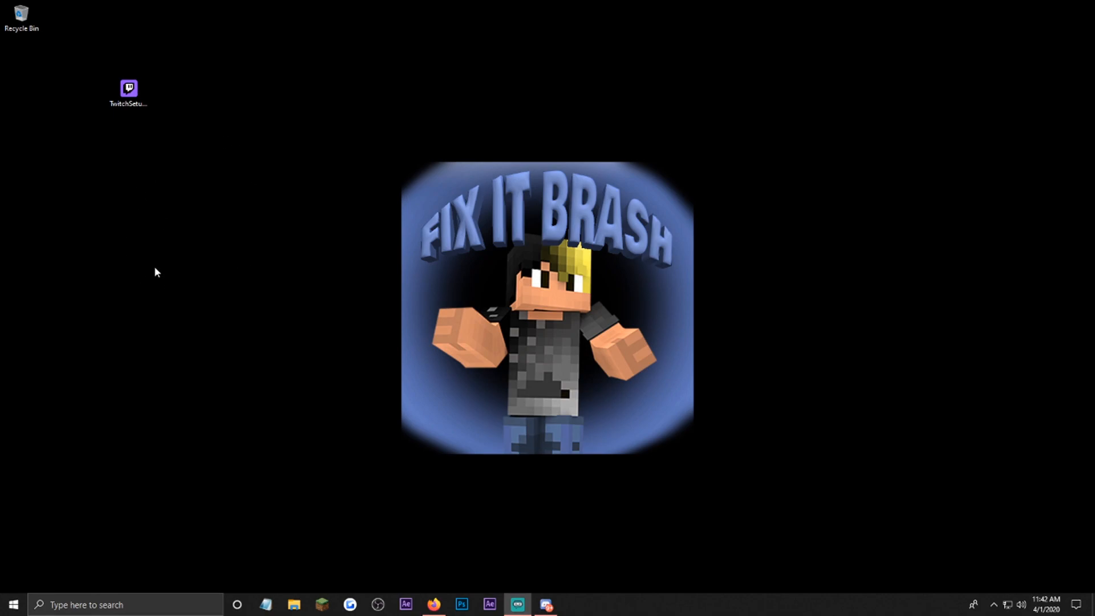
Delete the TwitchSetup installer icon from the Windows desktop
left_click(128, 90)
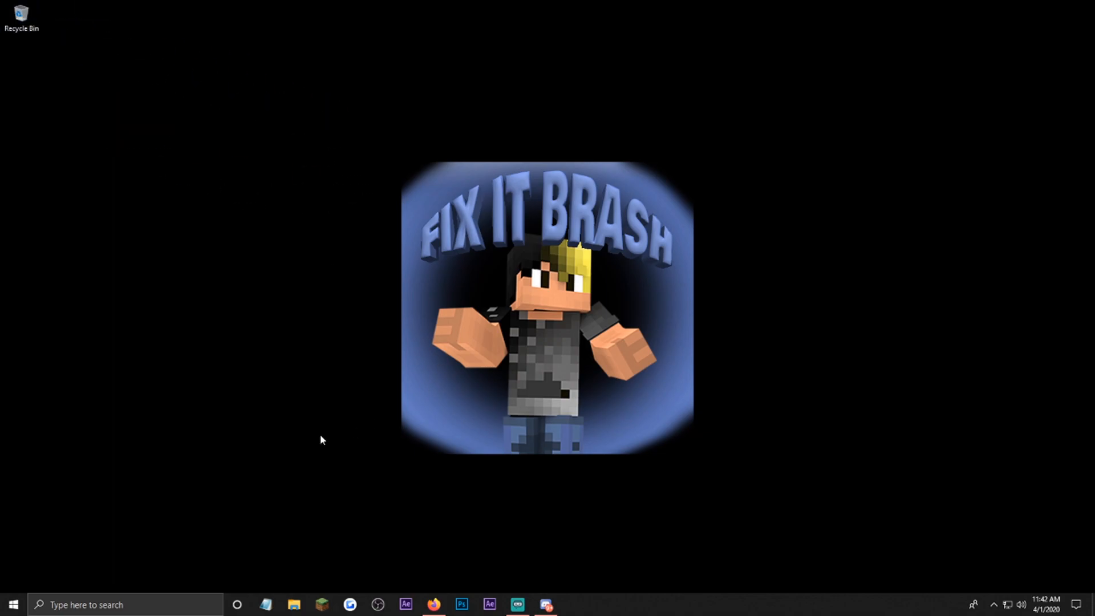
mouse_move(391, 537)
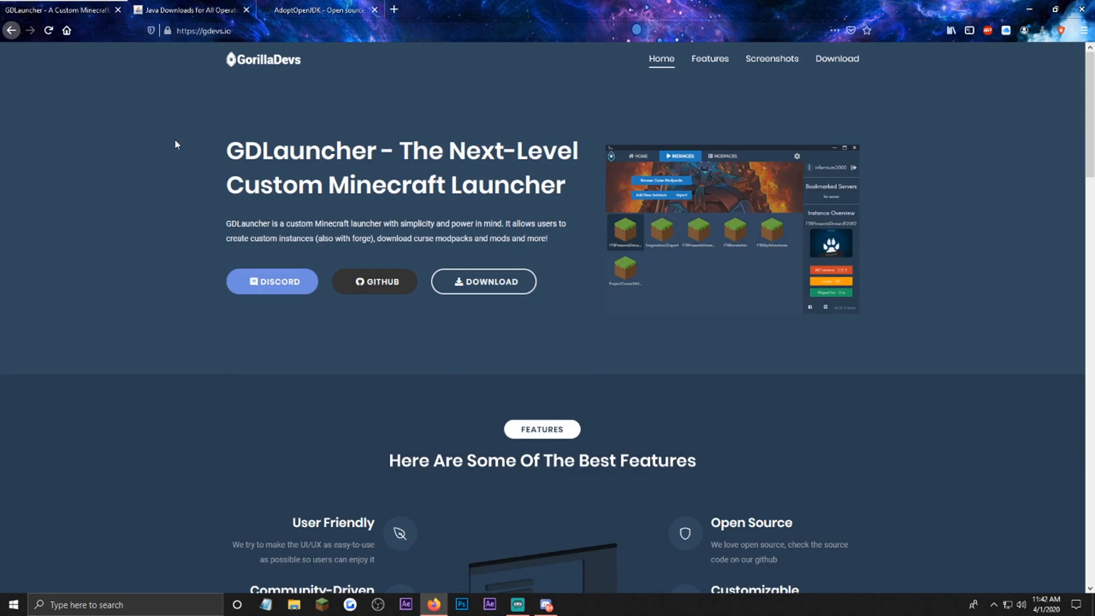
mouse_move(243, 287)
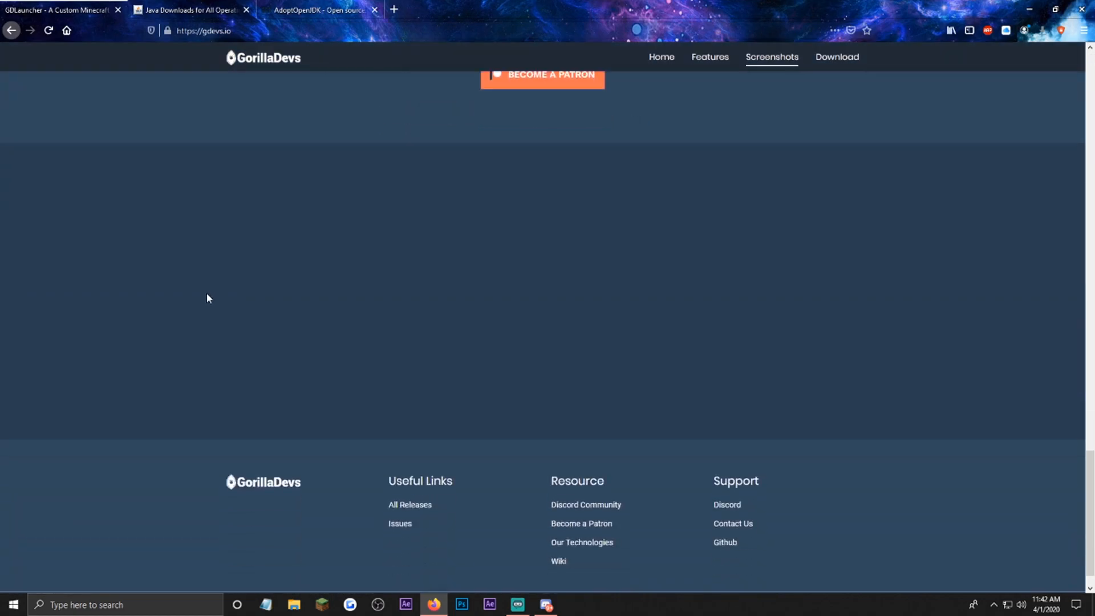
Save the GDLauncher Windows installer from the website's Download section
left_click(836, 57)
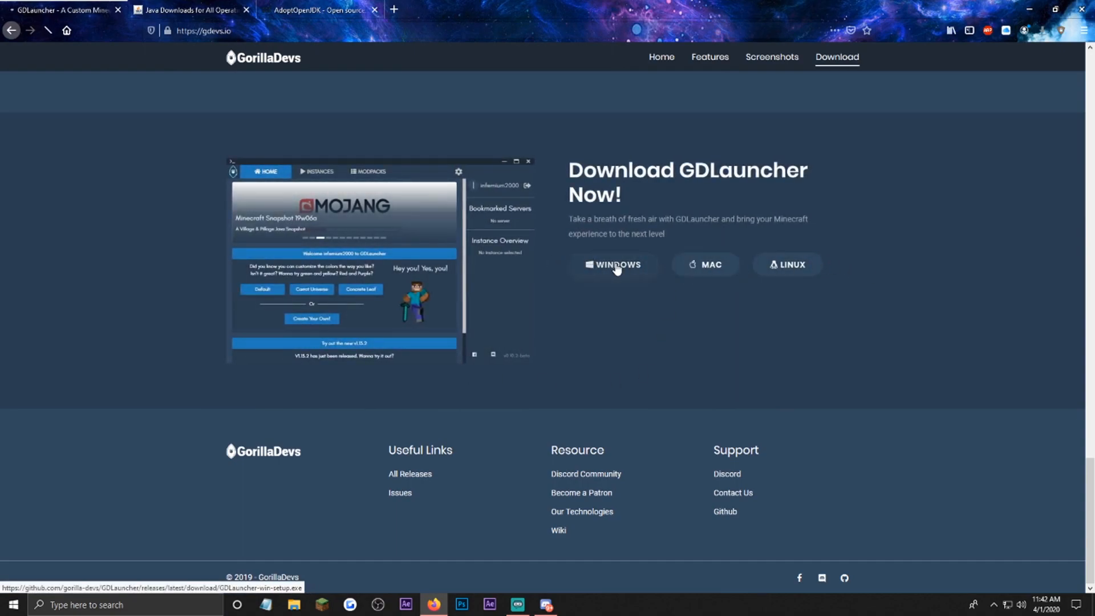
left_click(612, 264)
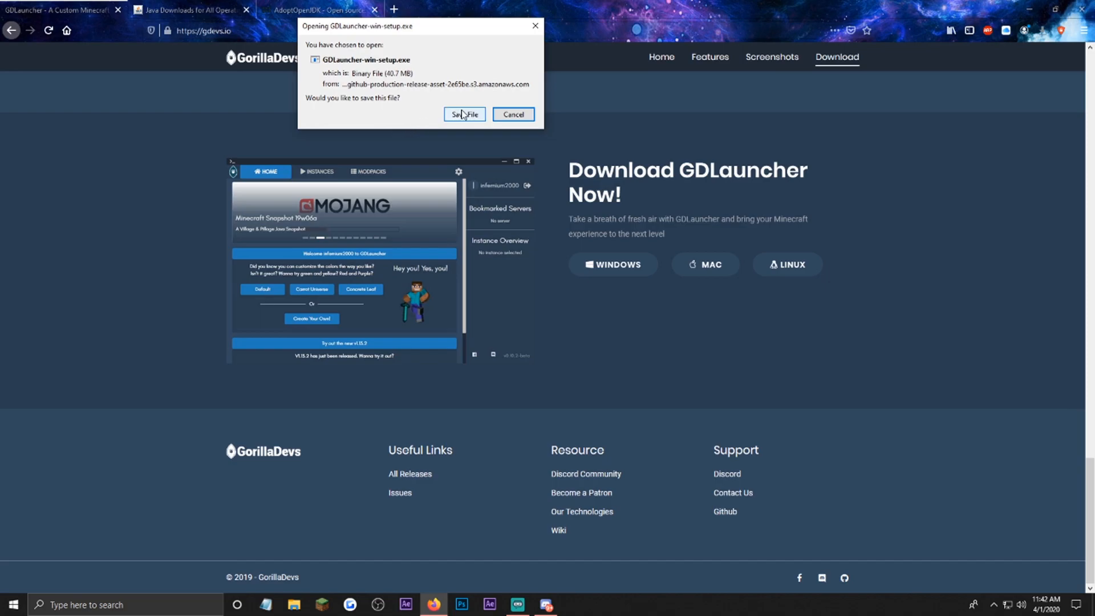
left_click(463, 115)
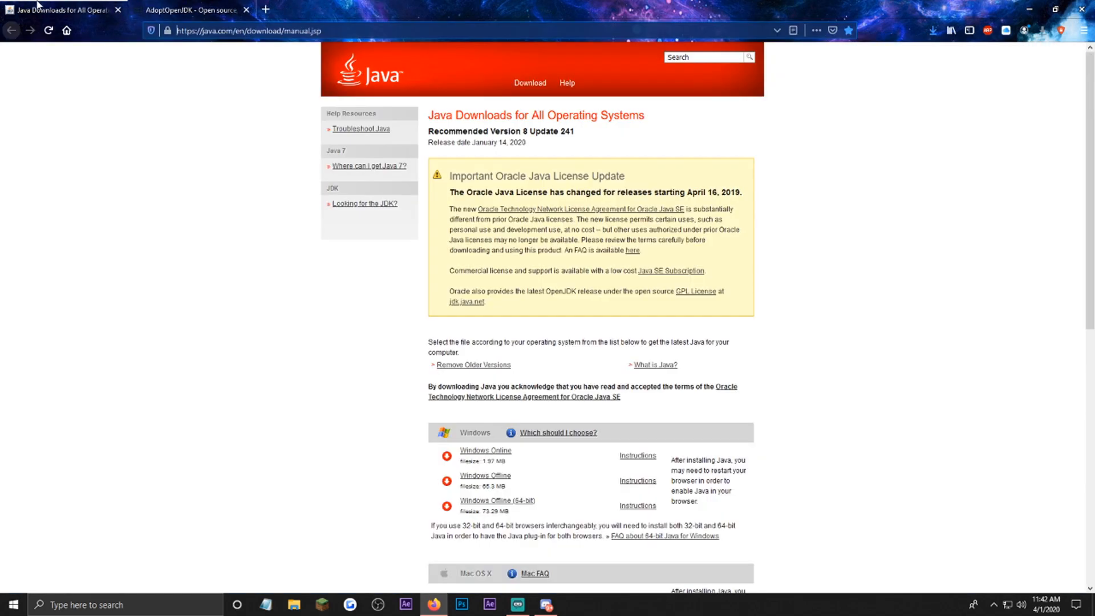
mouse_move(204, 223)
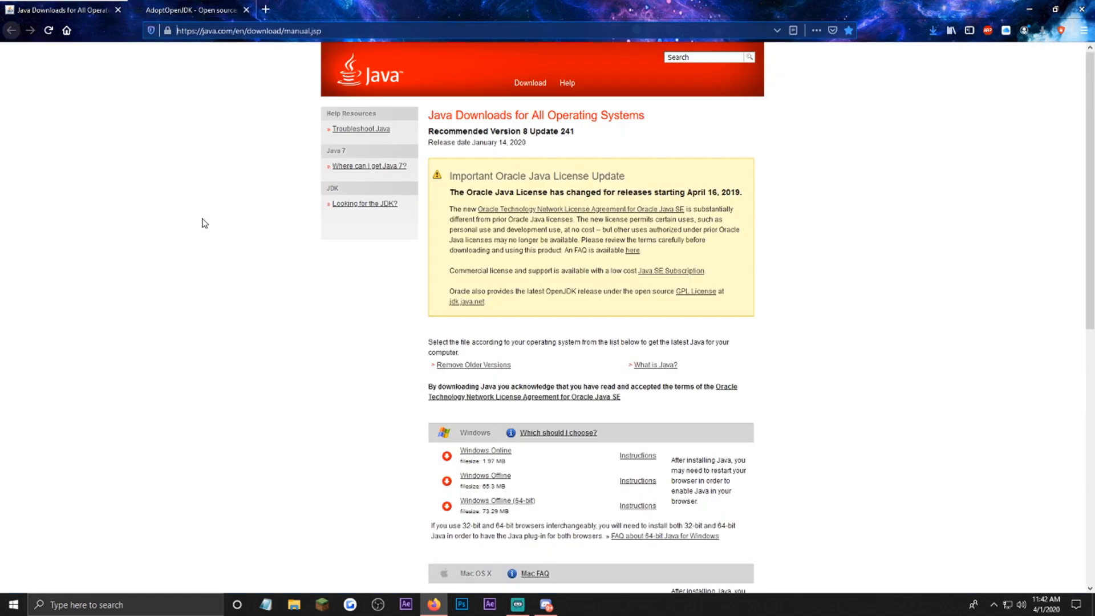
scroll("down", 3)
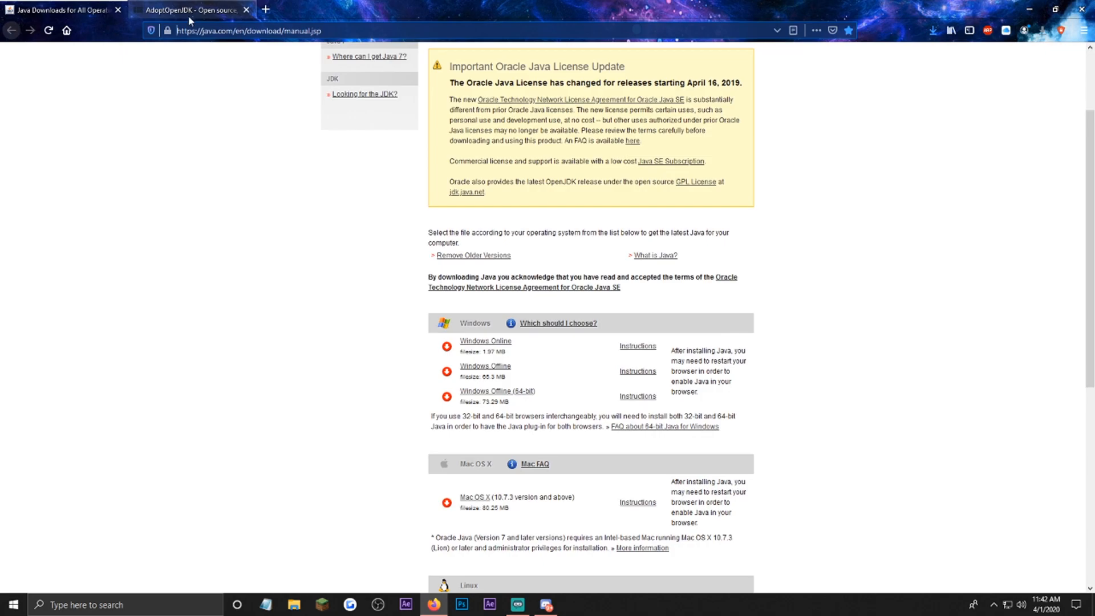
List OpenJDK 8 HotSpot release builds for Windows, with architecture left on Any
left_click(189, 9)
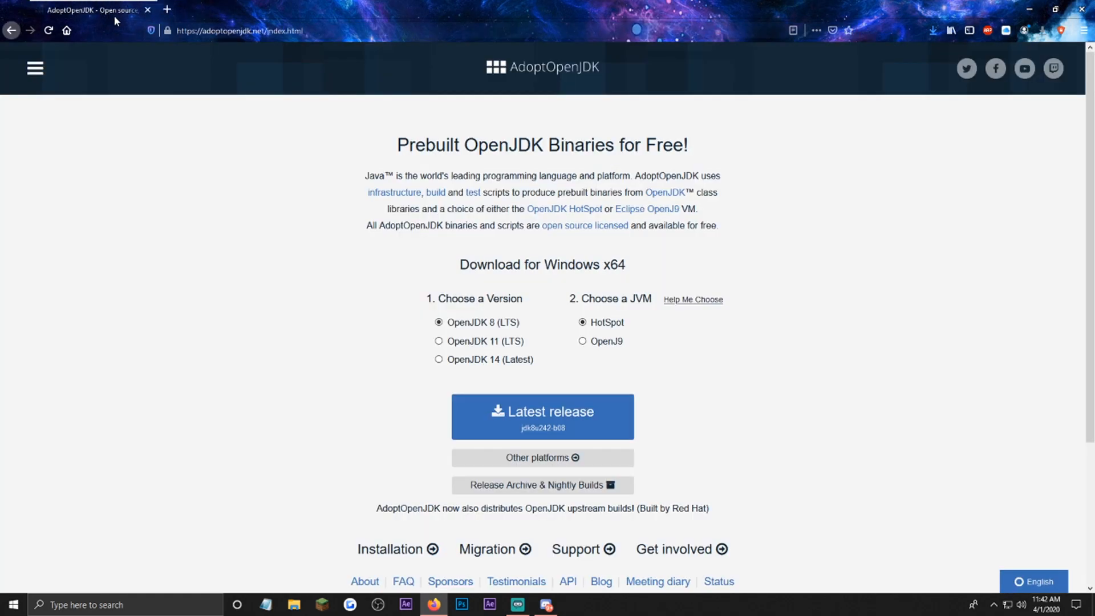
scroll("down", 3)
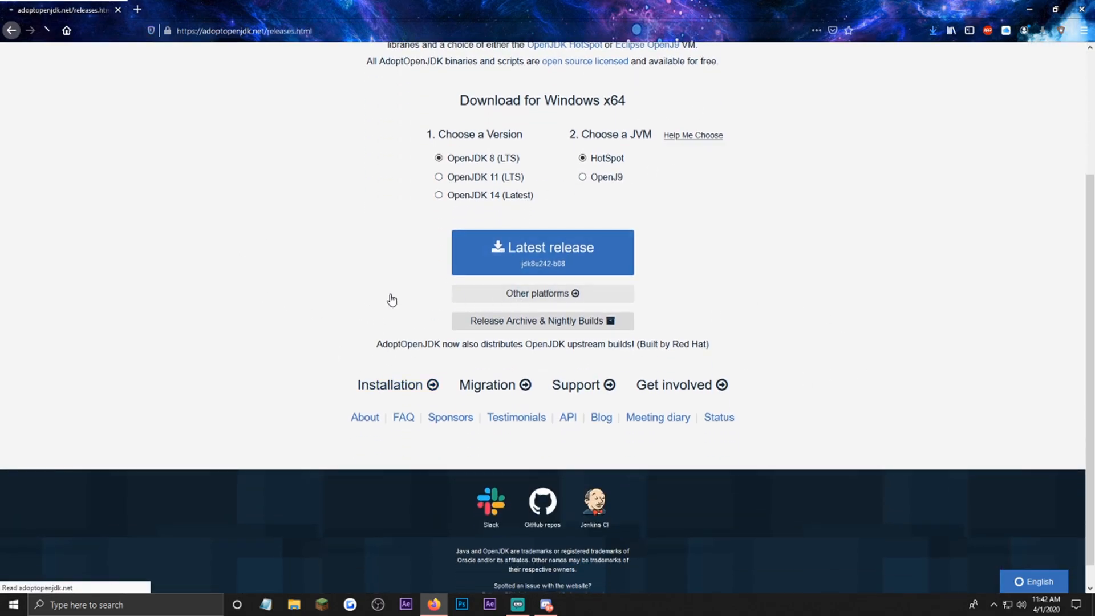
left_click(541, 251)
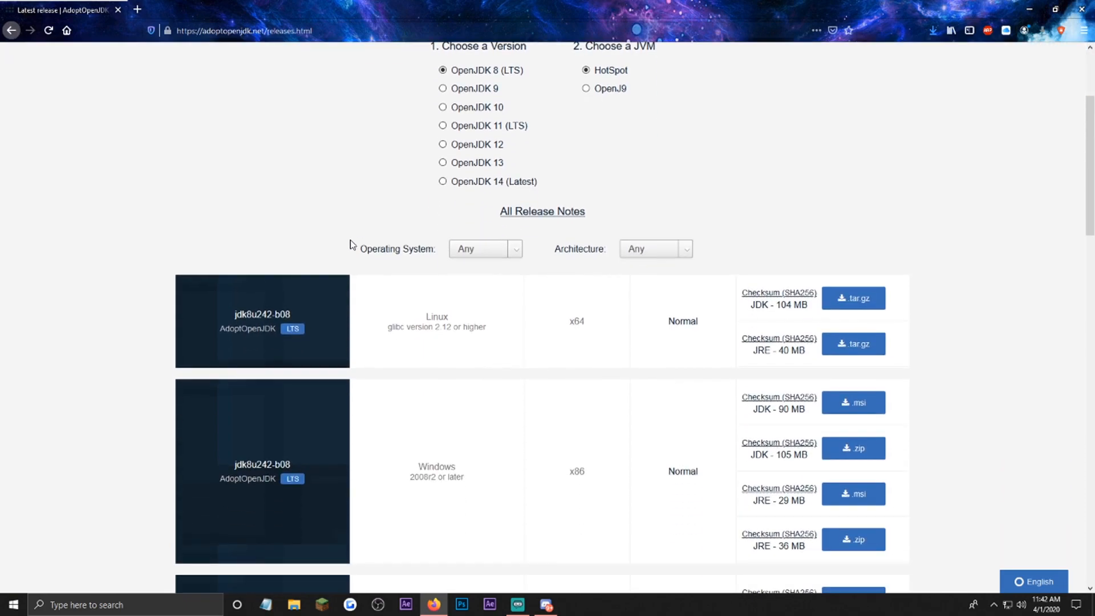
left_click(484, 248)
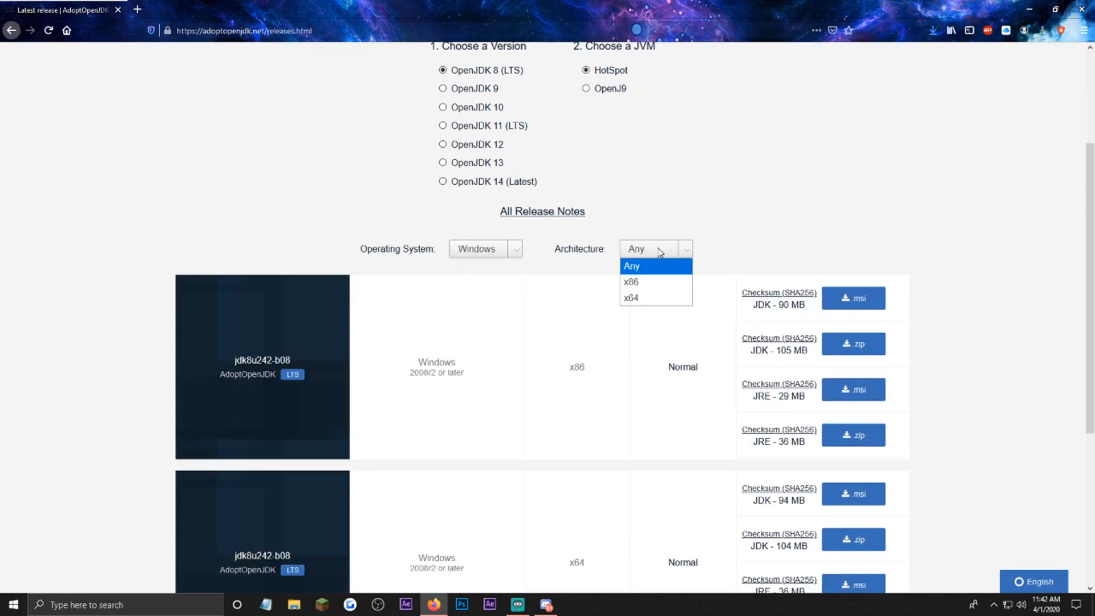
left_click(630, 298)
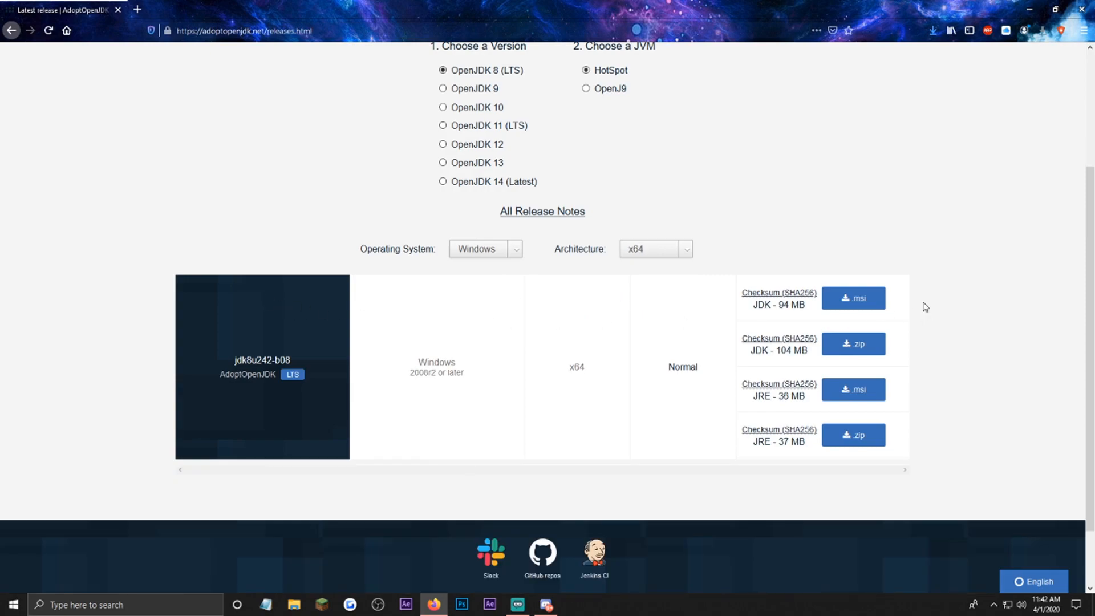
mouse_move(828, 433)
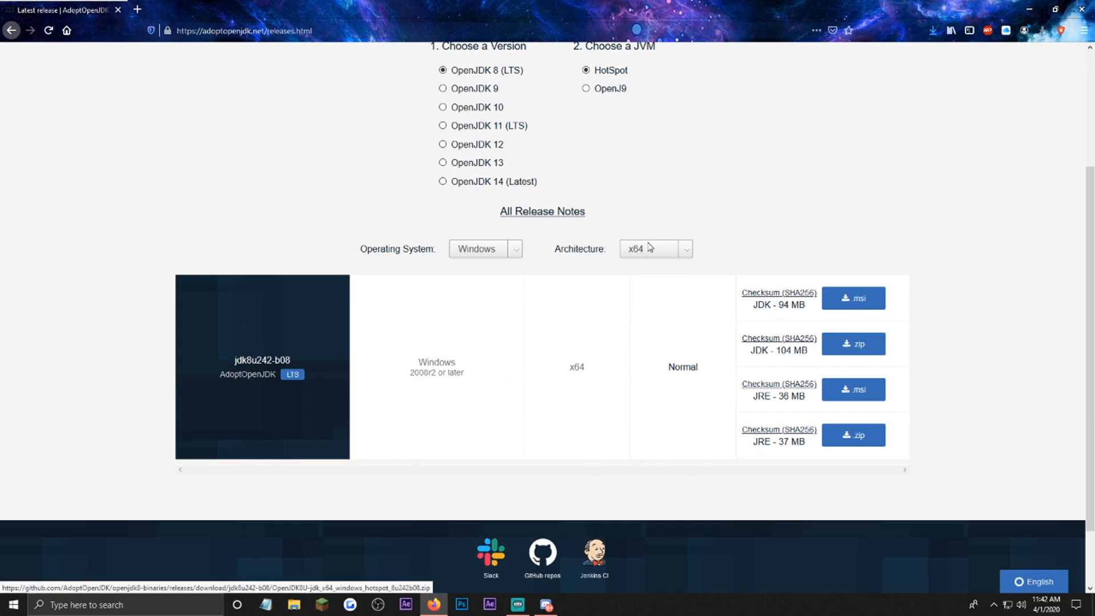
left_click(650, 248)
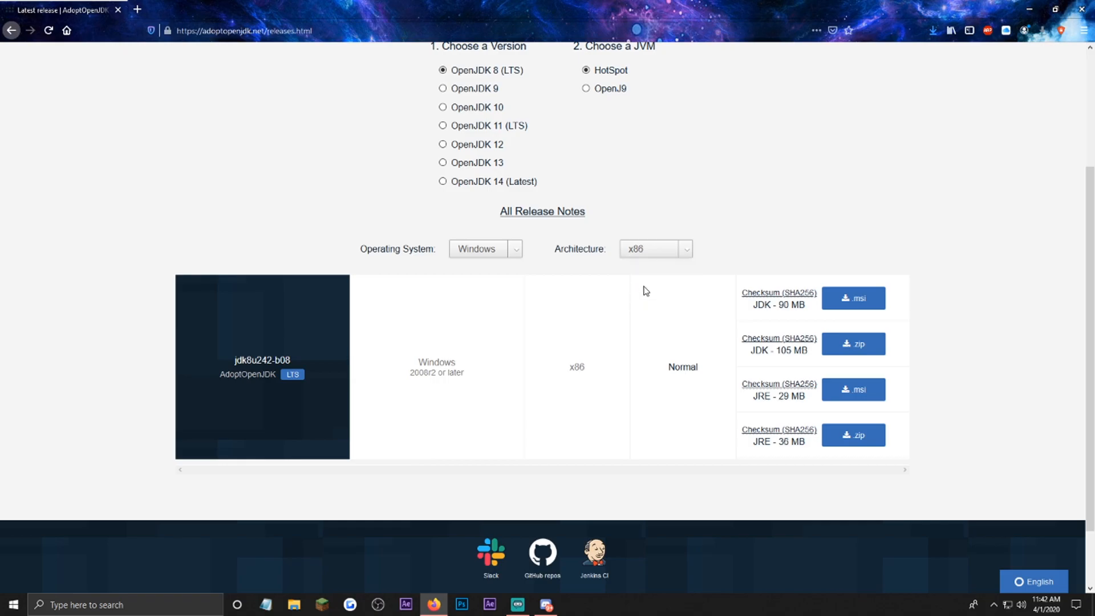
left_click(653, 248)
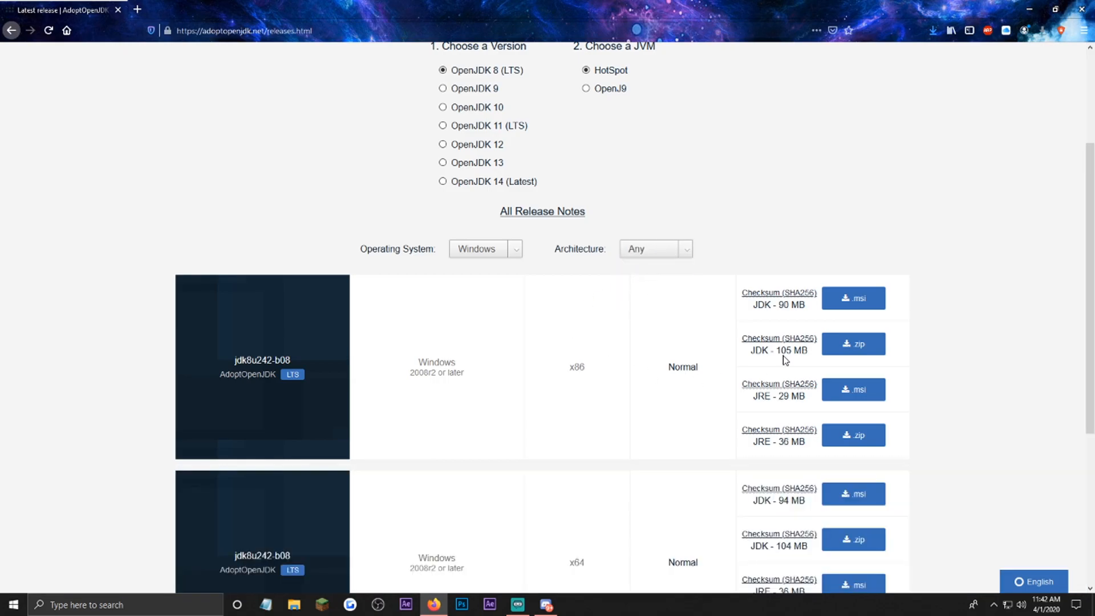
scroll("down", 3)
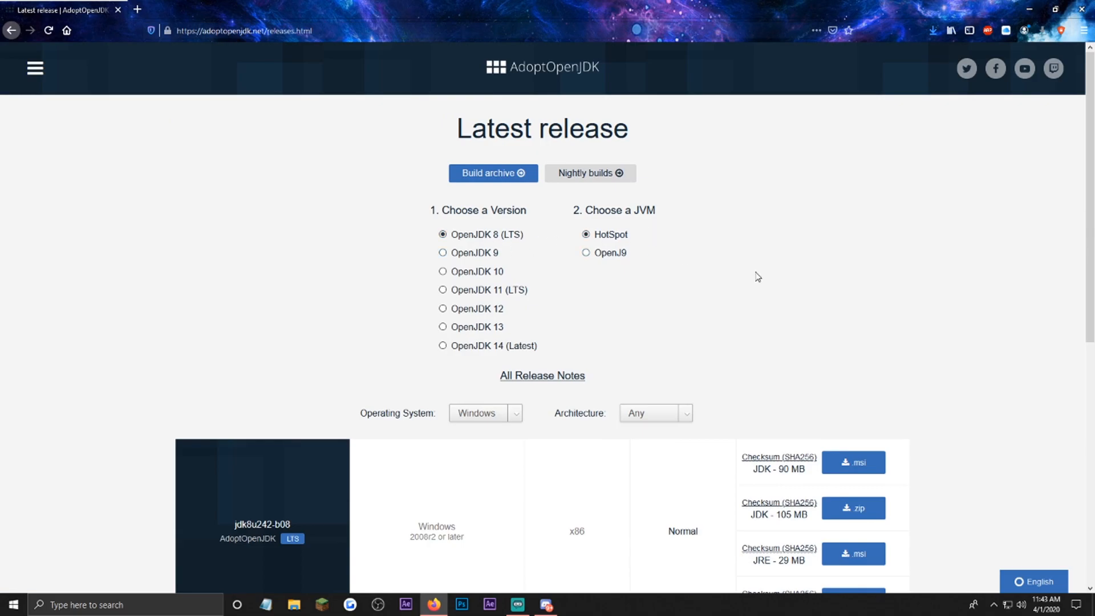
mouse_move(112, 62)
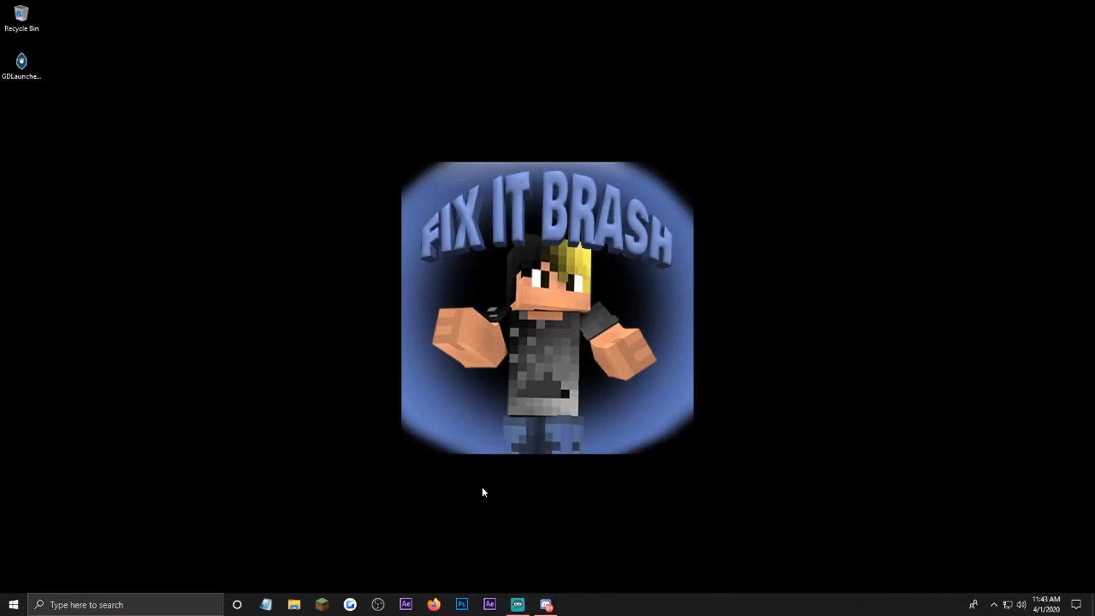
mouse_move(123, 221)
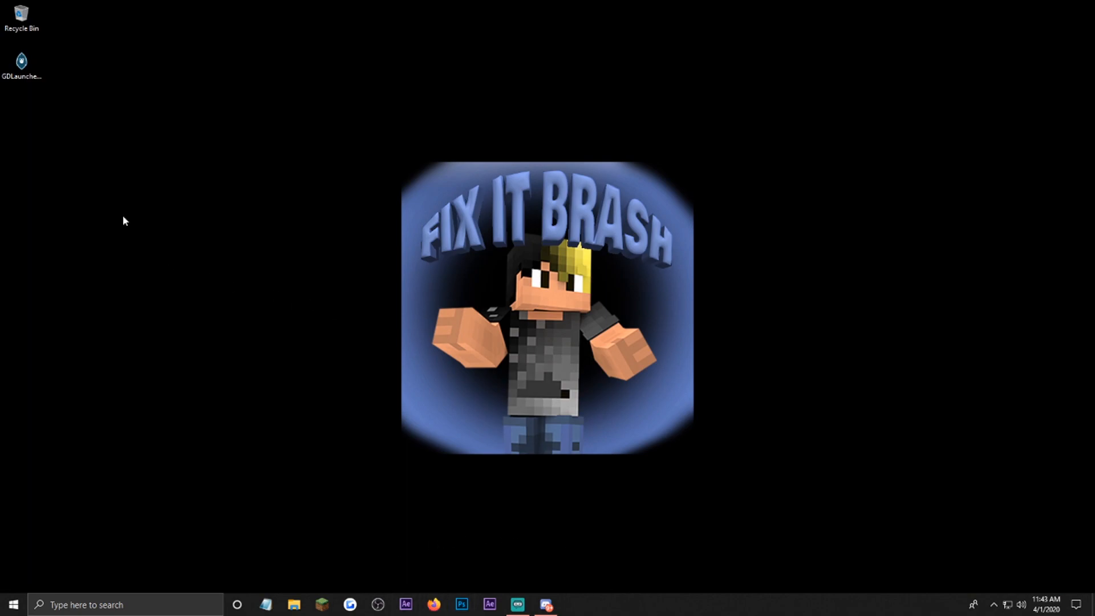
Run GDLauncher-win-setup.exe from the desktop, accepting the unverified publisher warning
left_click_drag(22, 61, 327, 94)
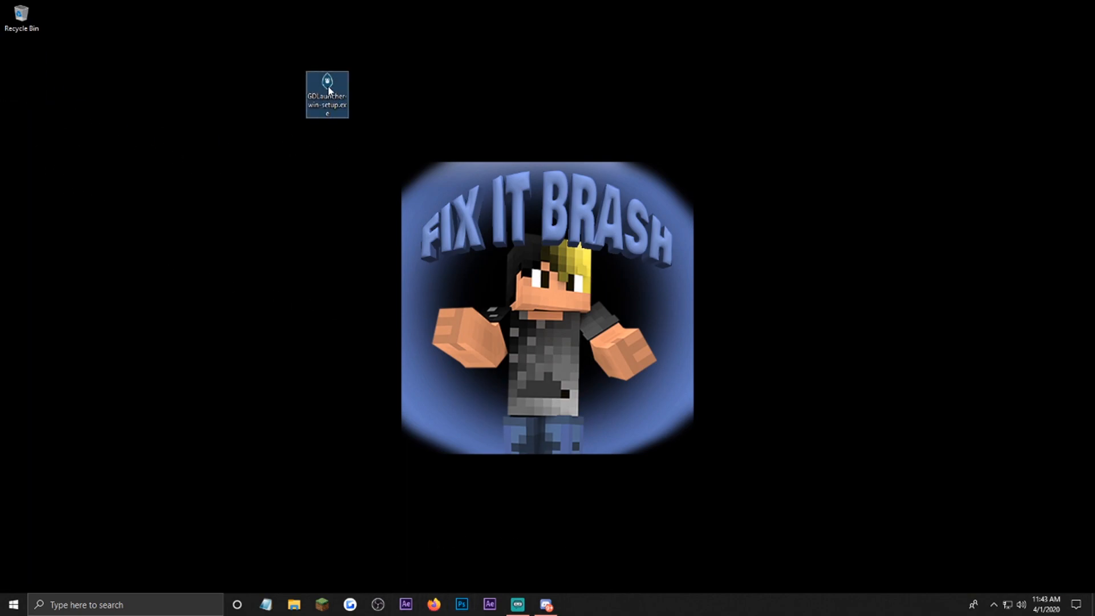
double_click(326, 93)
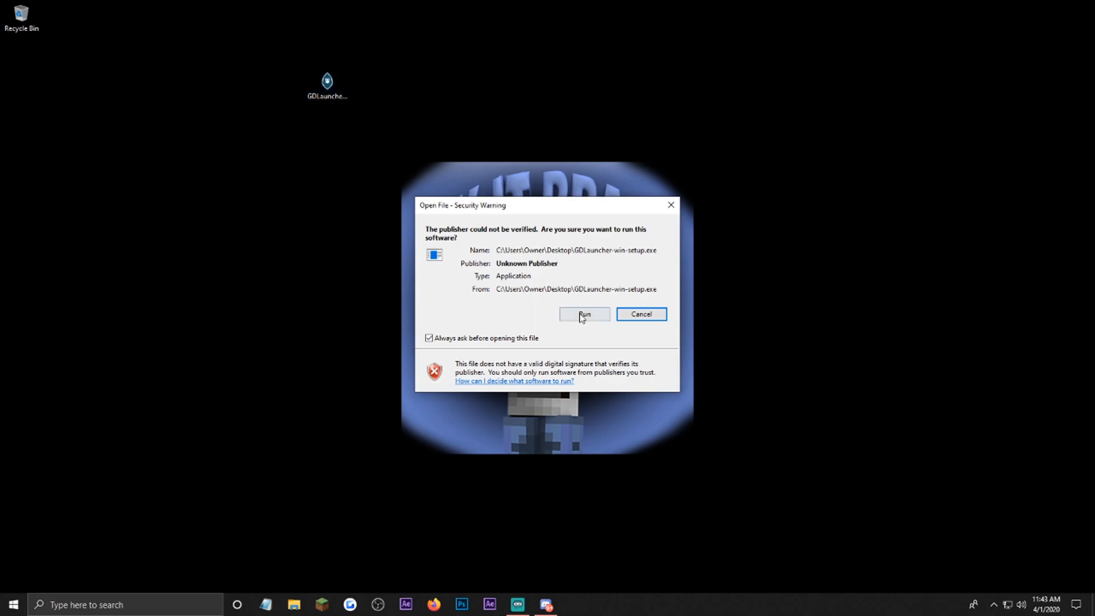
left_click(582, 314)
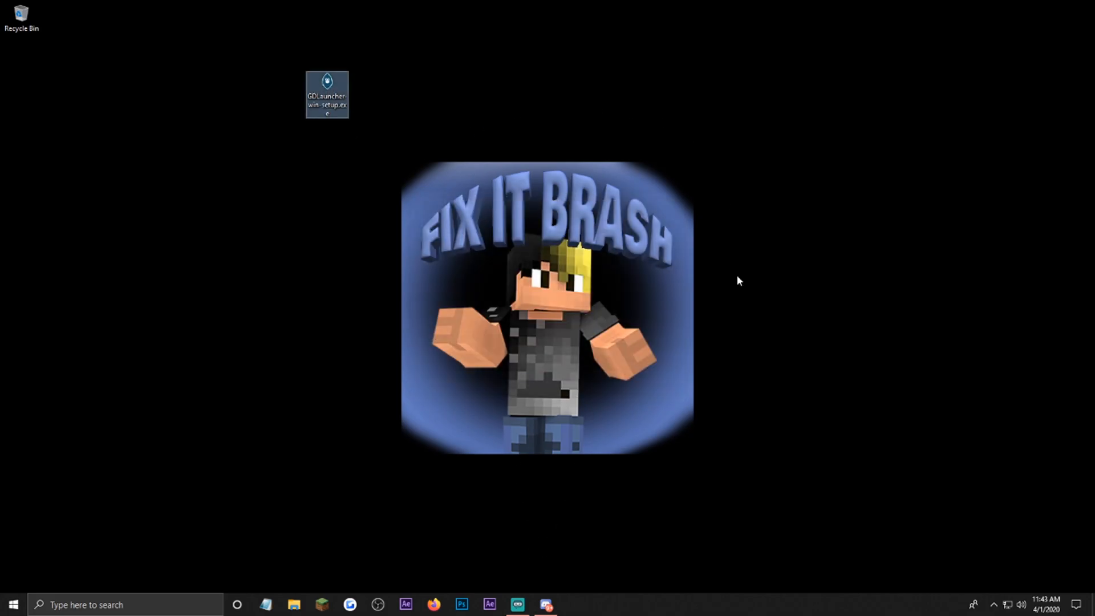
double_click(326, 94)
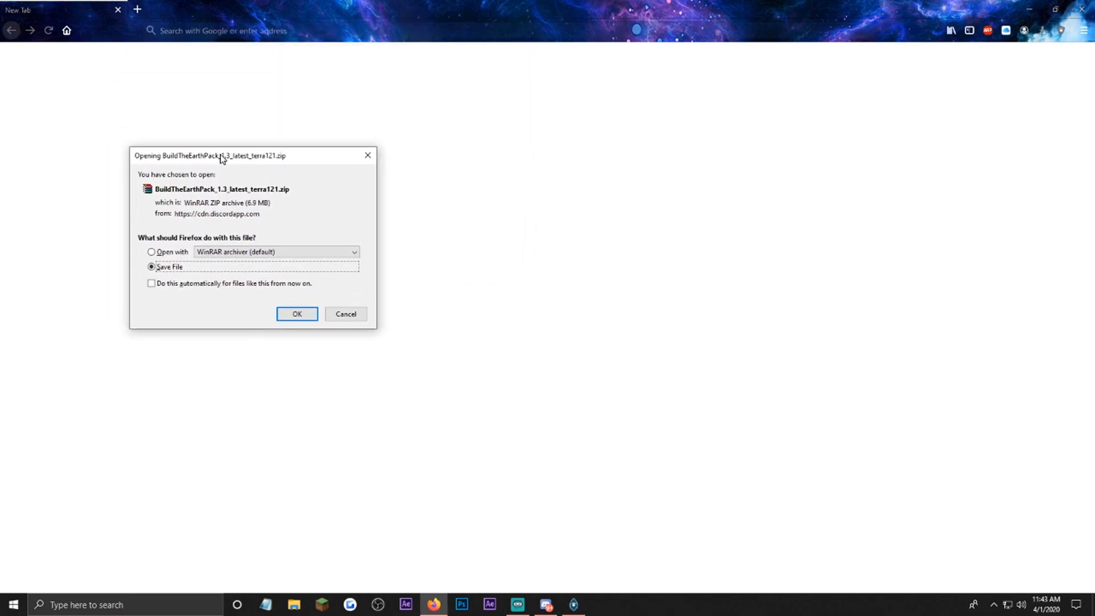
Save the Build The Earth modpack zip linked in Discord's #info channel
left_click(296, 313)
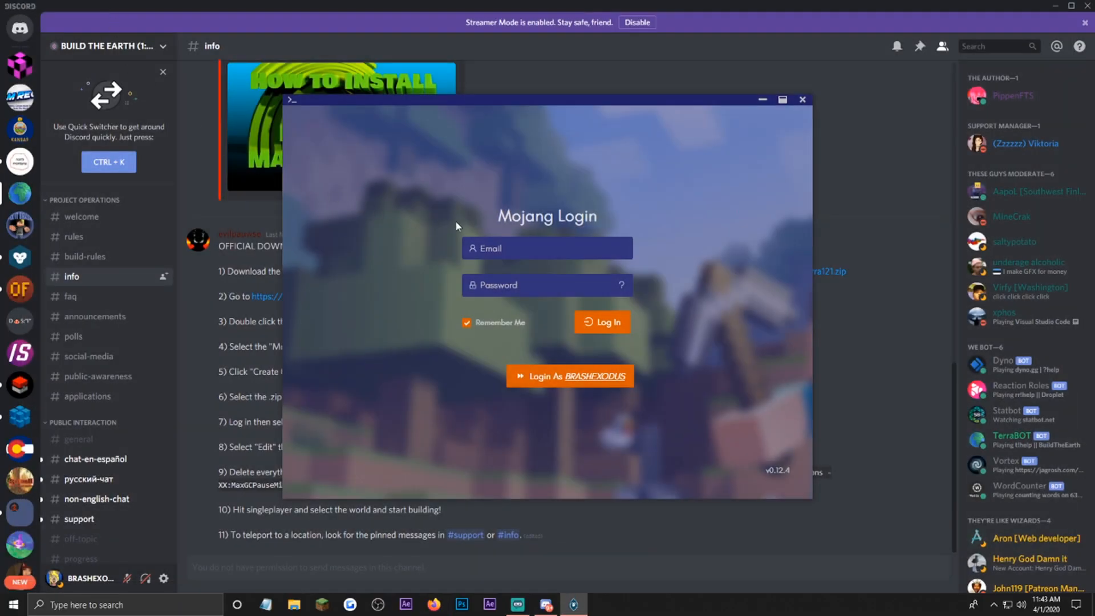
Log in to GDLauncher with the saved Mojang account's Login As button
left_click(547, 248)
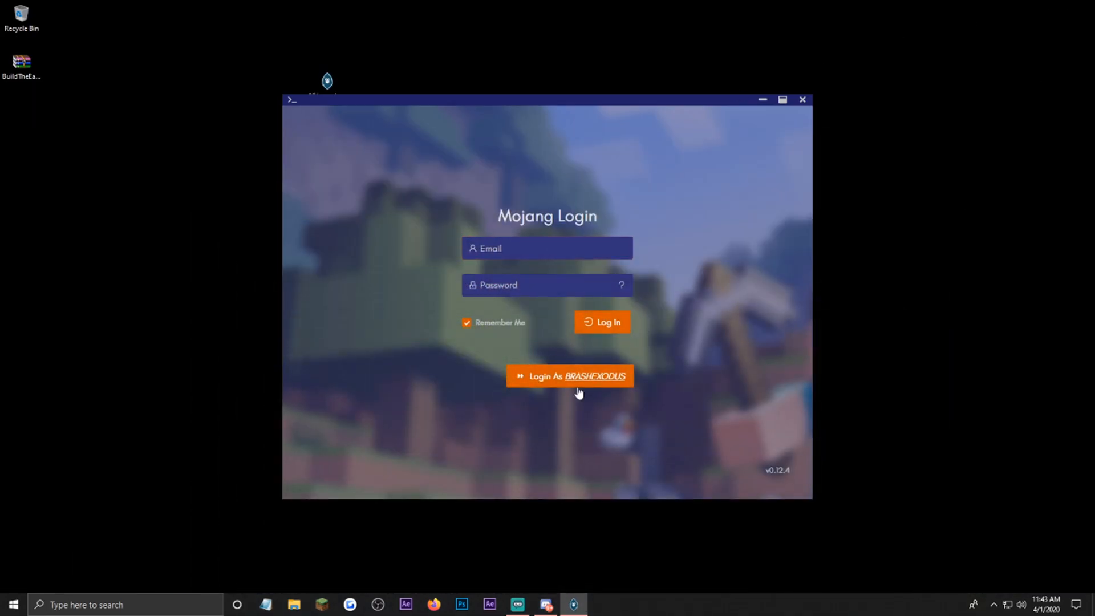
left_click(569, 376)
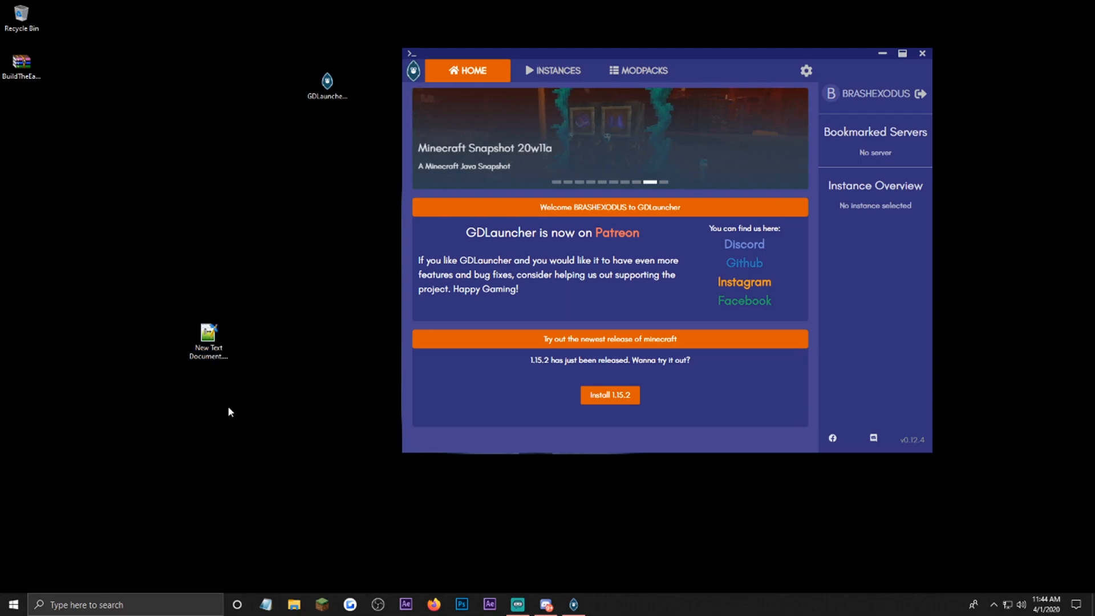
Enter /Library/Java/JavaVirtualMachines/adoptopenjdk-8.jdk/Contents/Home/bin/java into New Text Document in Notepad++
double_click(208, 335)
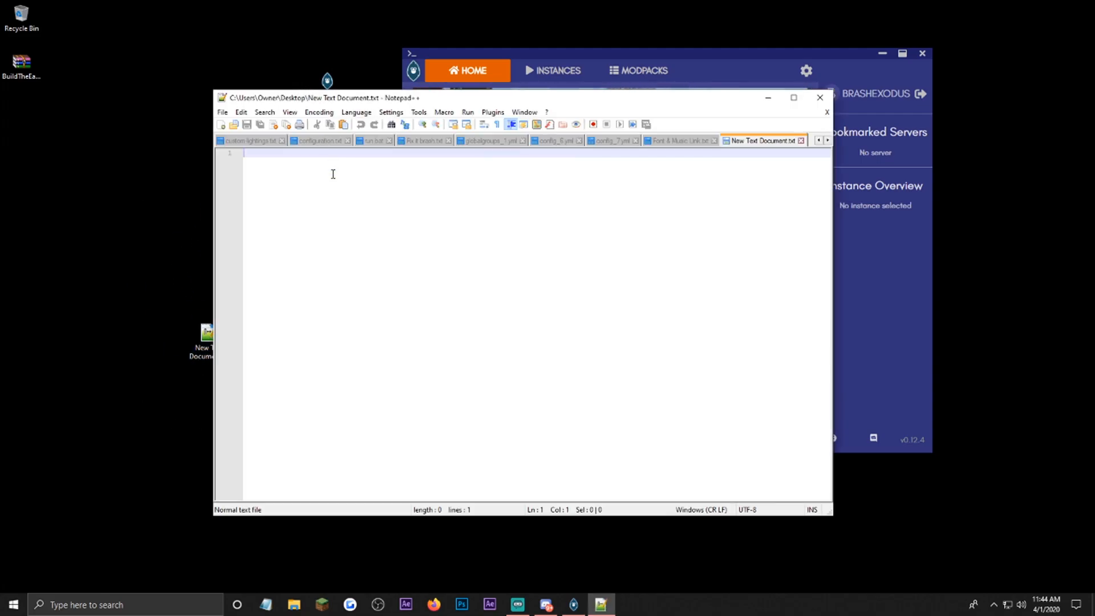
type("/Library/Java/JavaVirtualMachines/adoptopenjdk-8.jdk/Contents/Home/bin/java")
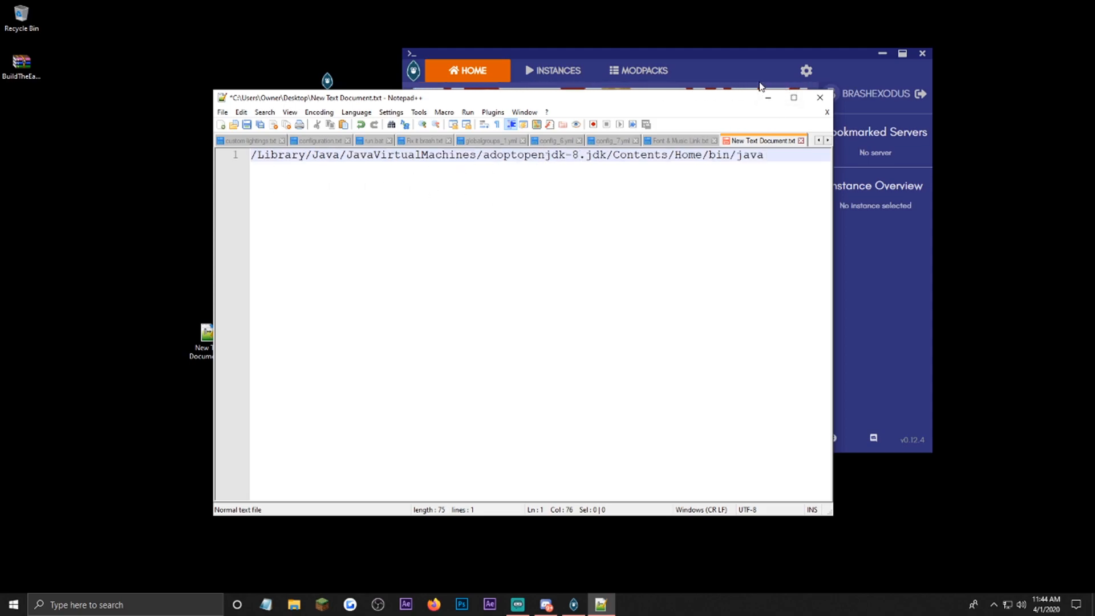
mouse_move(837, 90)
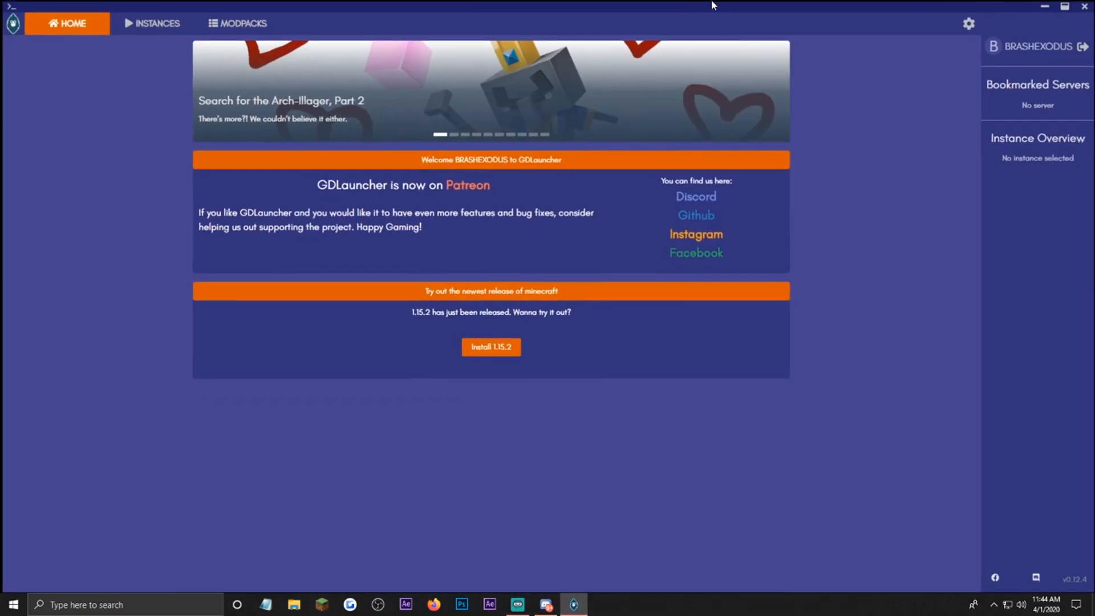
In GDLauncher Java settings, re-enable Autodetect Java Path and keep memory at 8192 MB
left_click(967, 22)
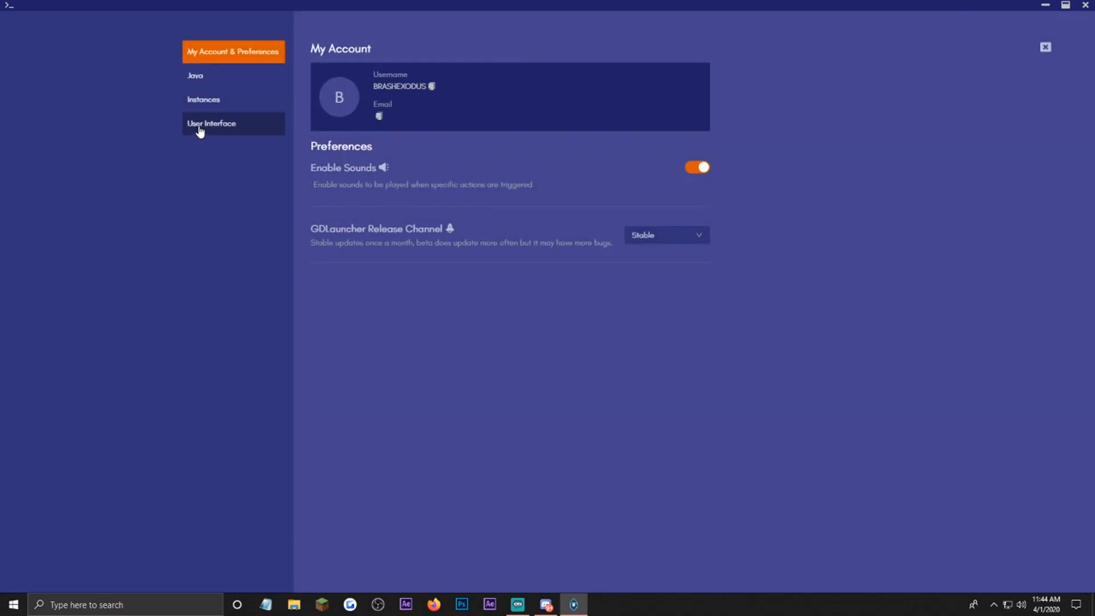
left_click(195, 76)
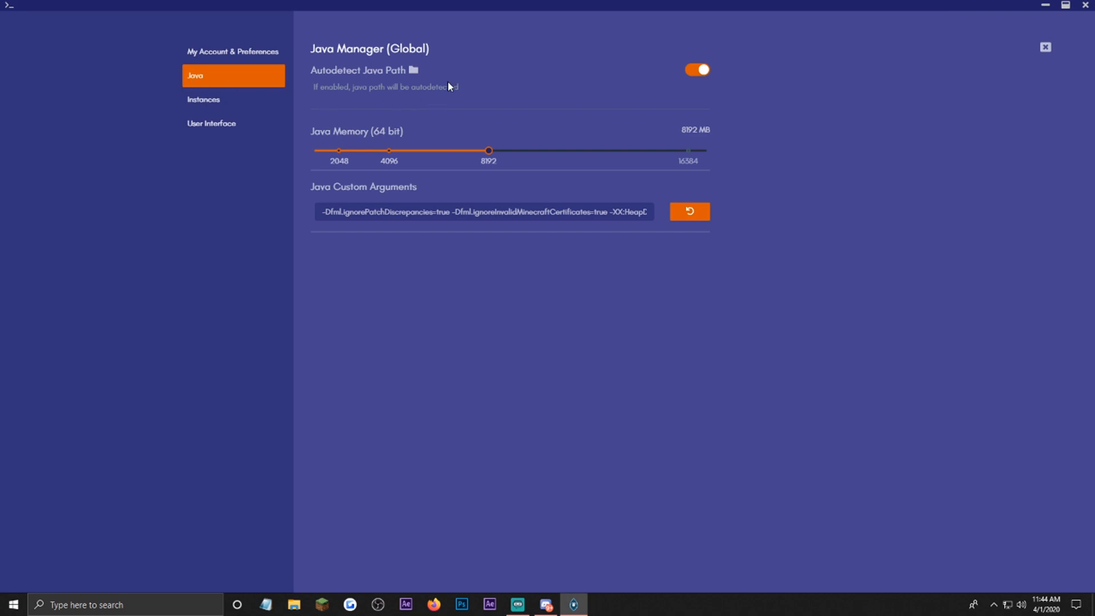
left_click(696, 69)
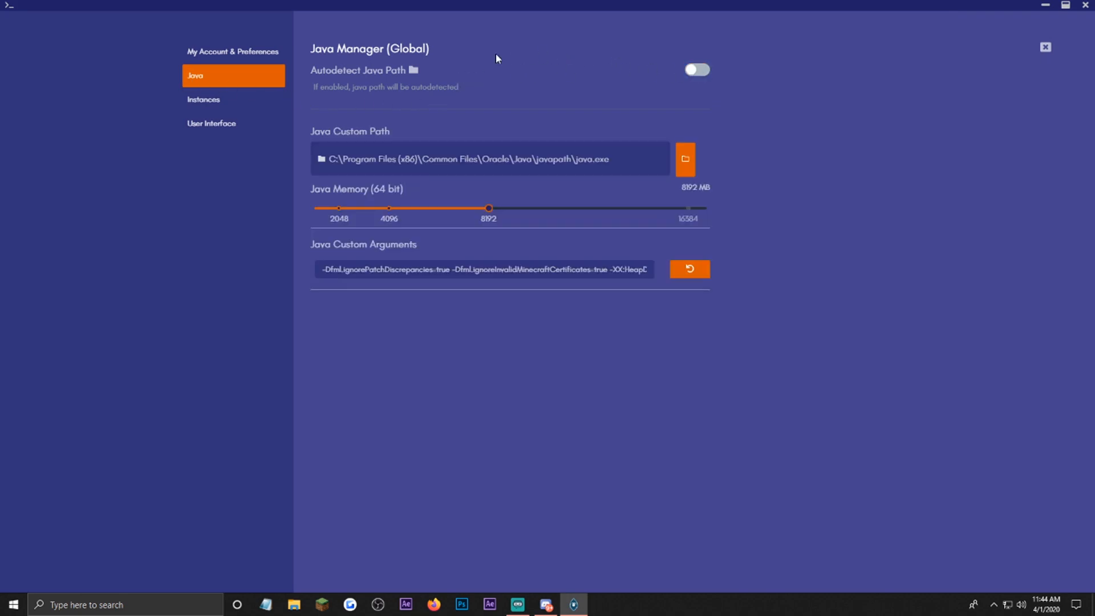
left_click(488, 158)
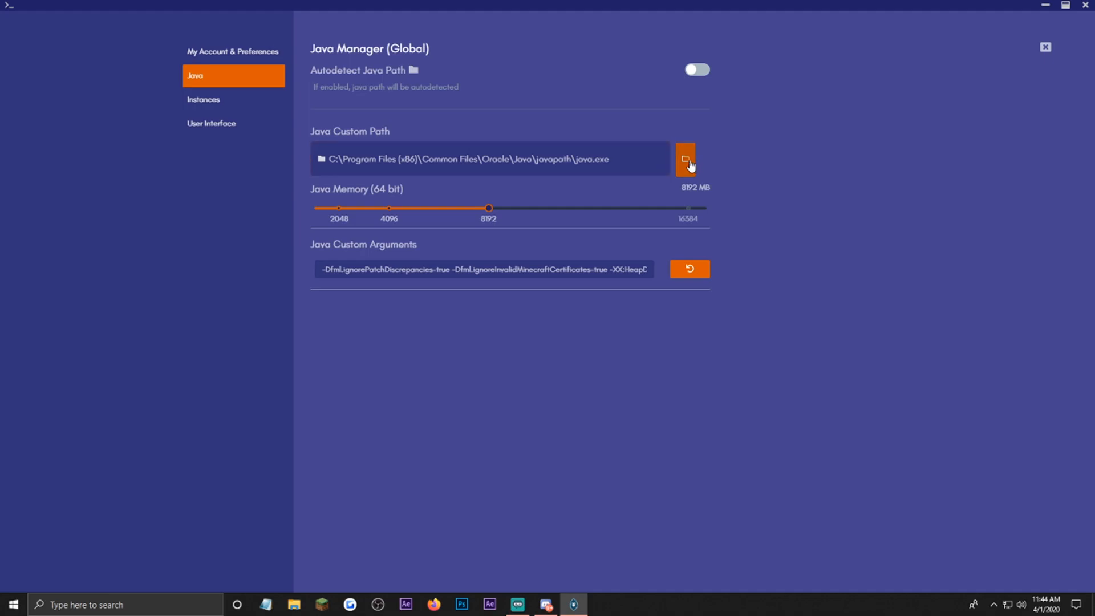
left_click(685, 159)
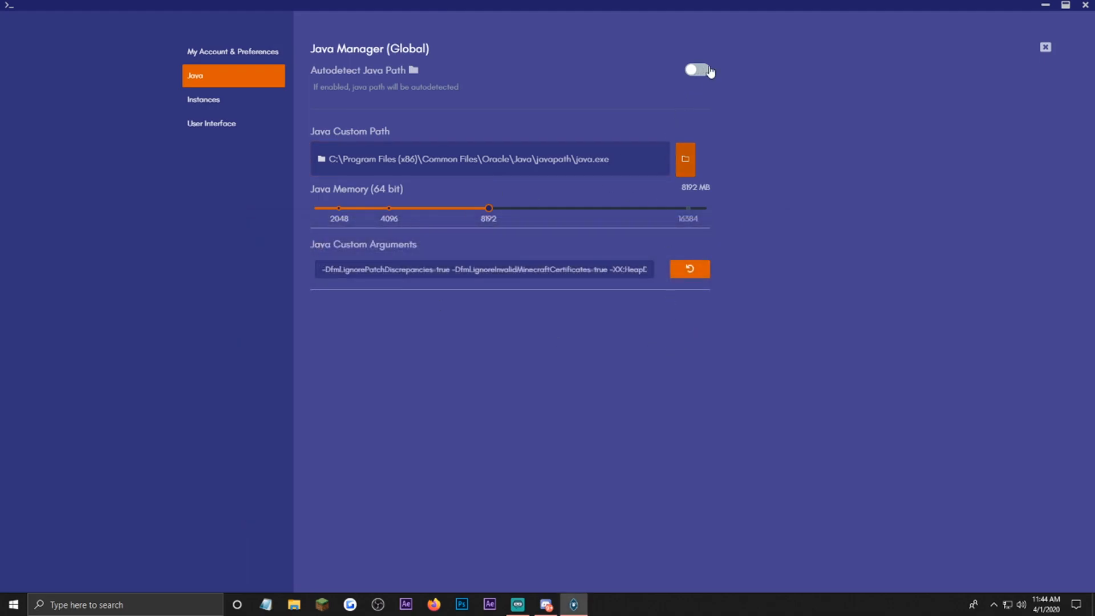
left_click(696, 69)
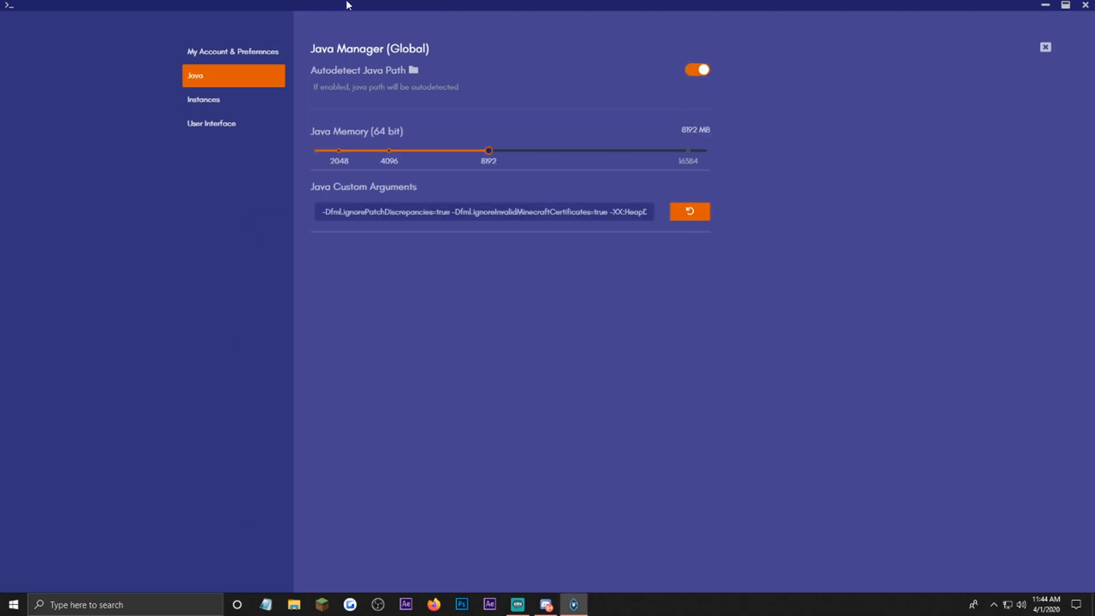
mouse_move(743, 75)
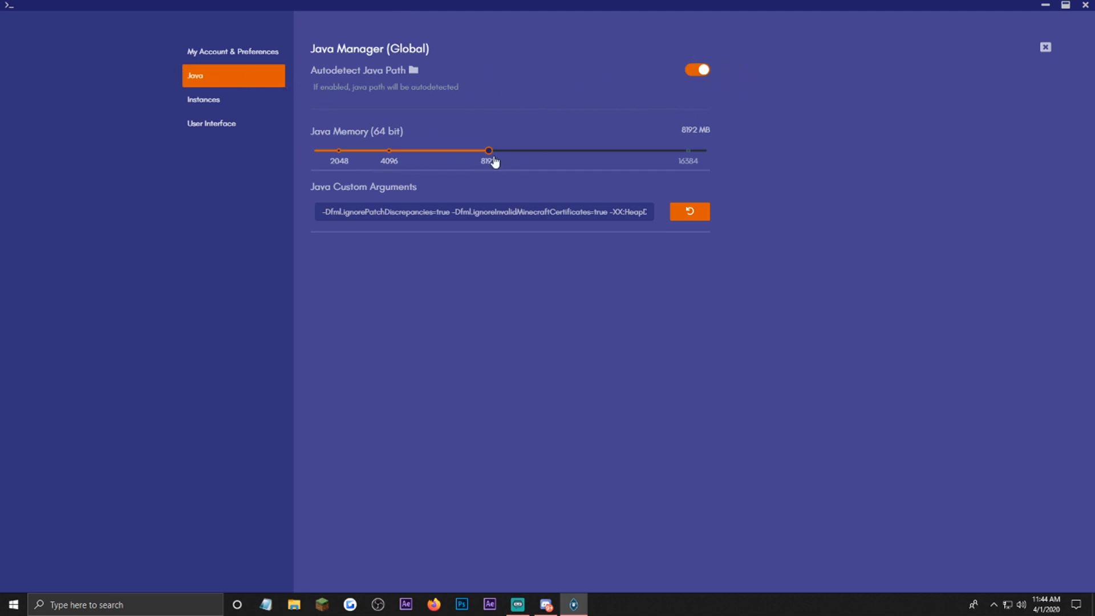
left_click_drag(488, 150, 475, 150)
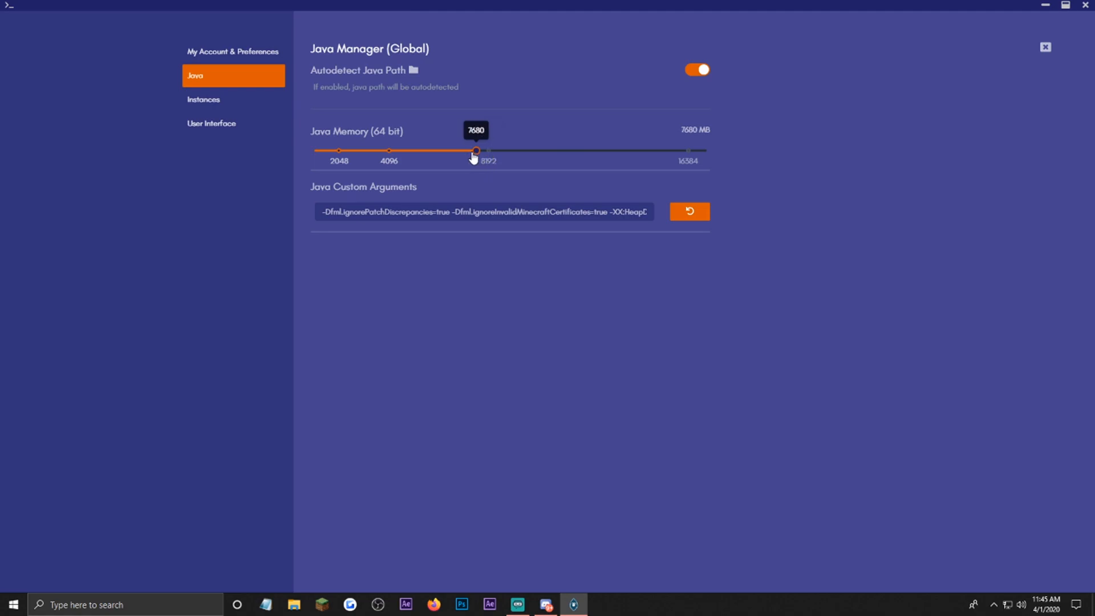
left_click_drag(476, 150, 488, 150)
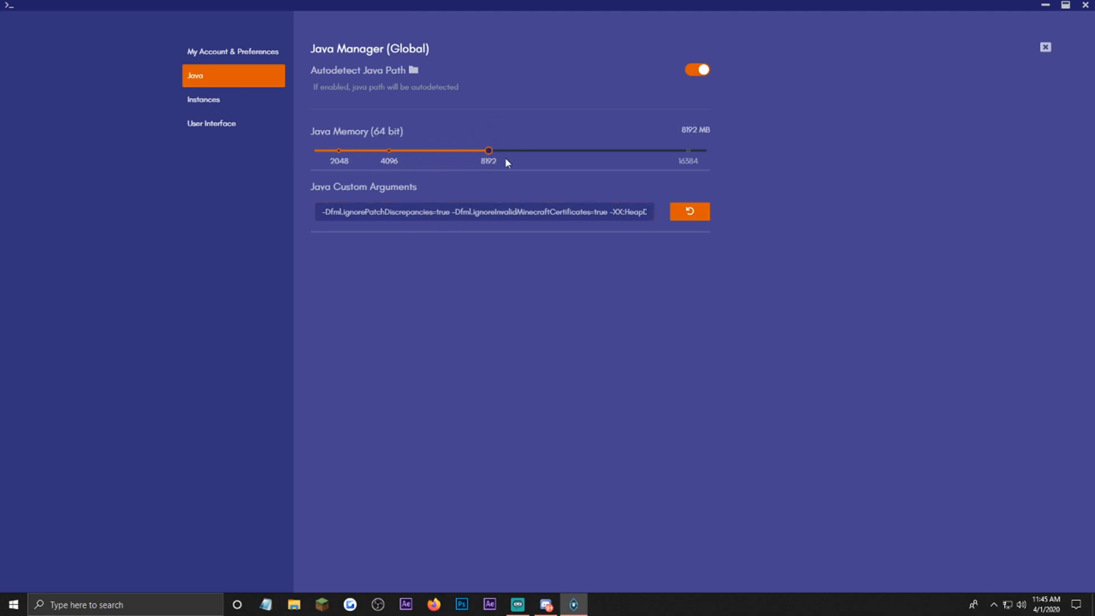
mouse_move(460, 180)
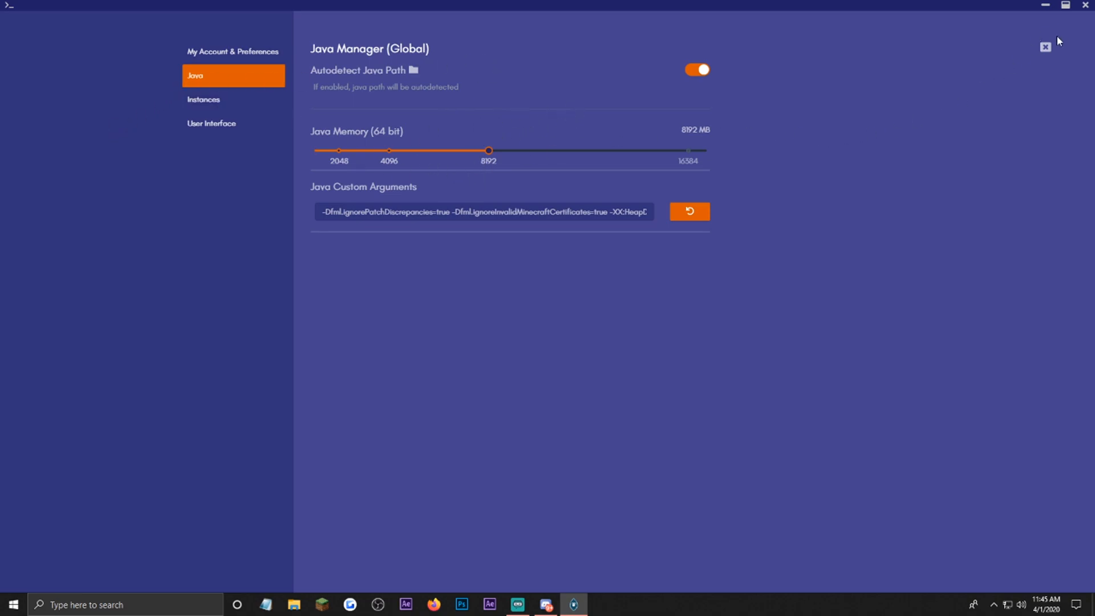
Leave settings, delete the existing BuildTheEarthPack instance, and open the Import Pack form
left_click(1045, 47)
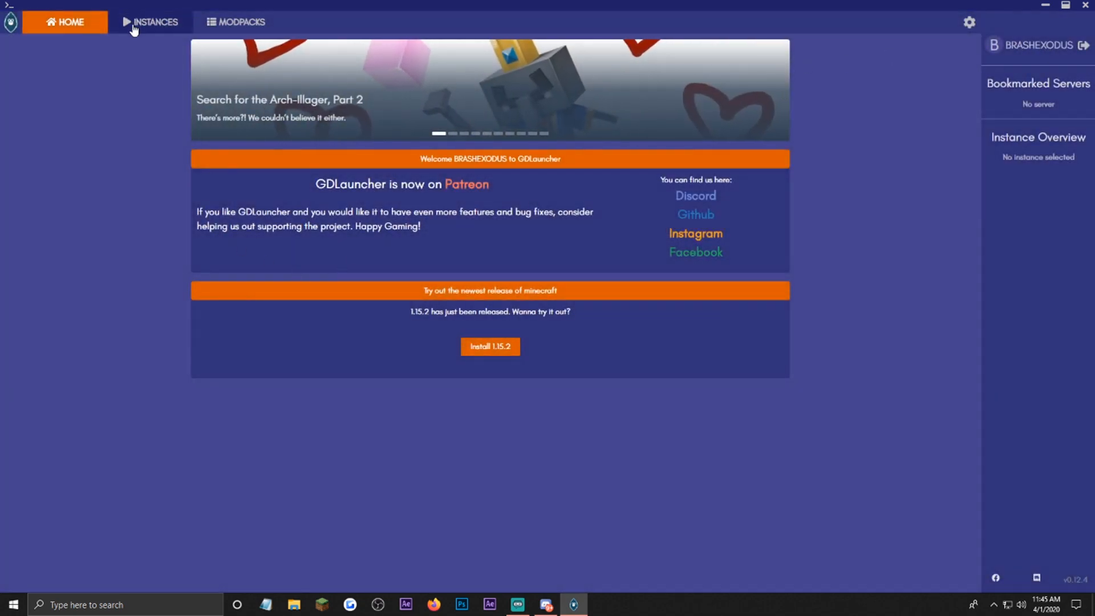
left_click(150, 21)
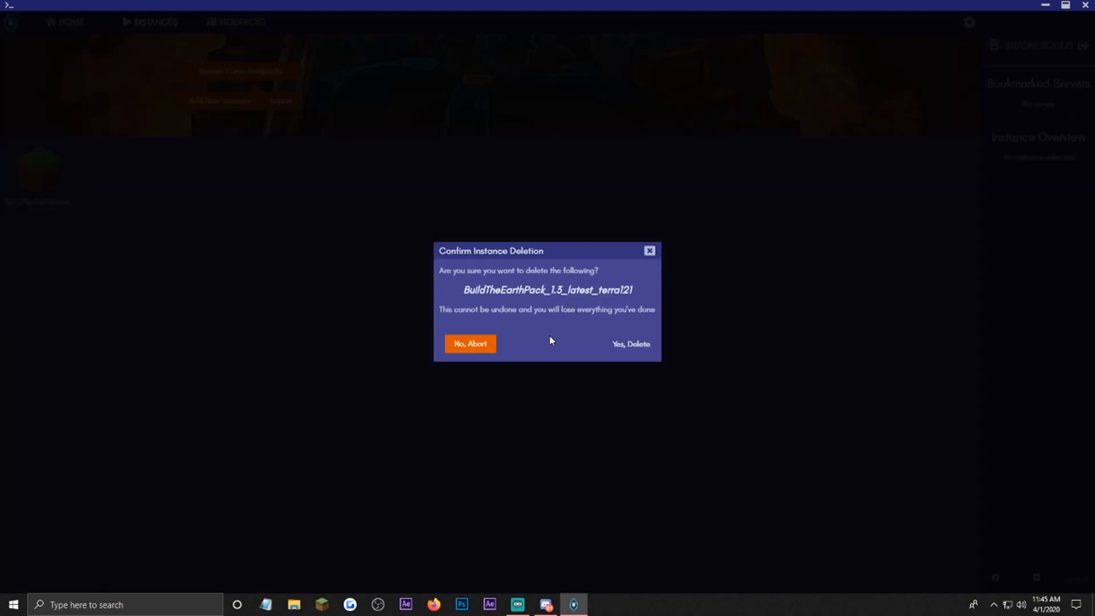
left_click(629, 343)
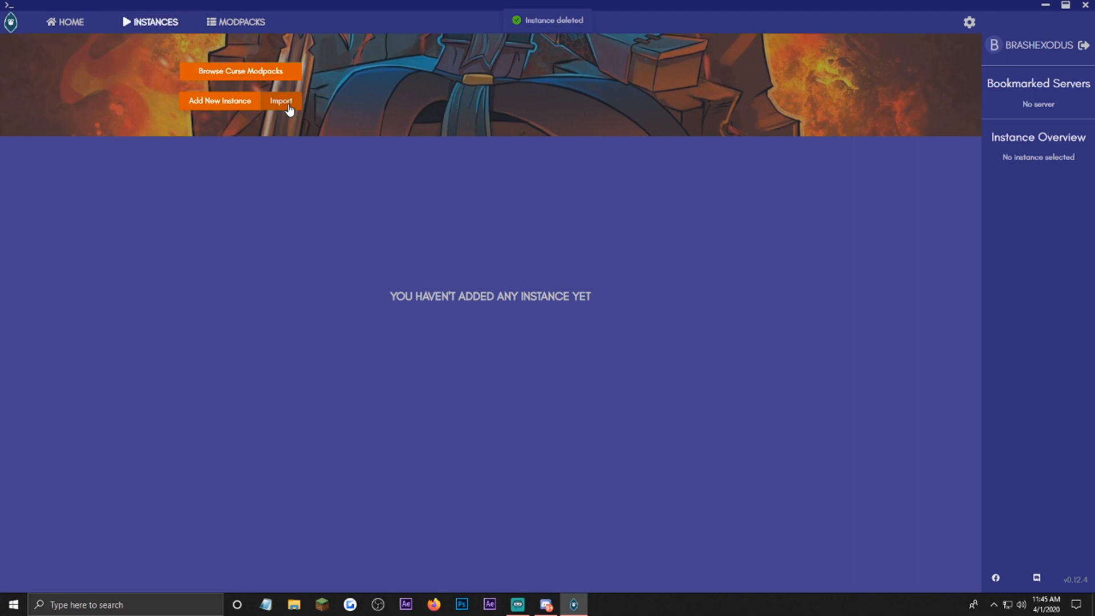
left_click(280, 101)
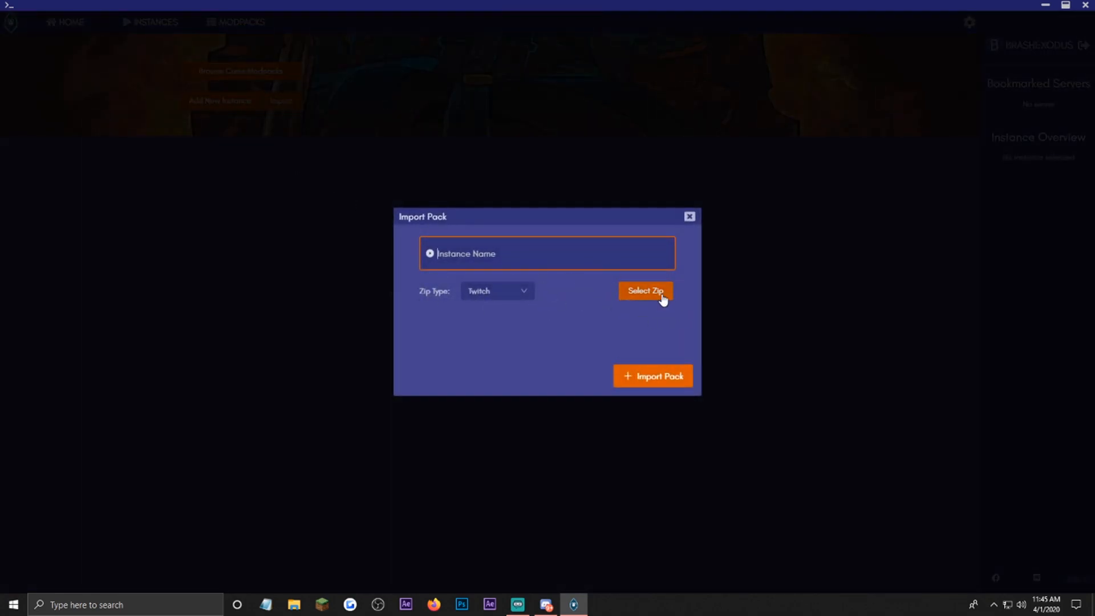
Import BuildTheEarthPack_1.3_latest_terra121.zip as a new instance and view the instance list
left_click(644, 291)
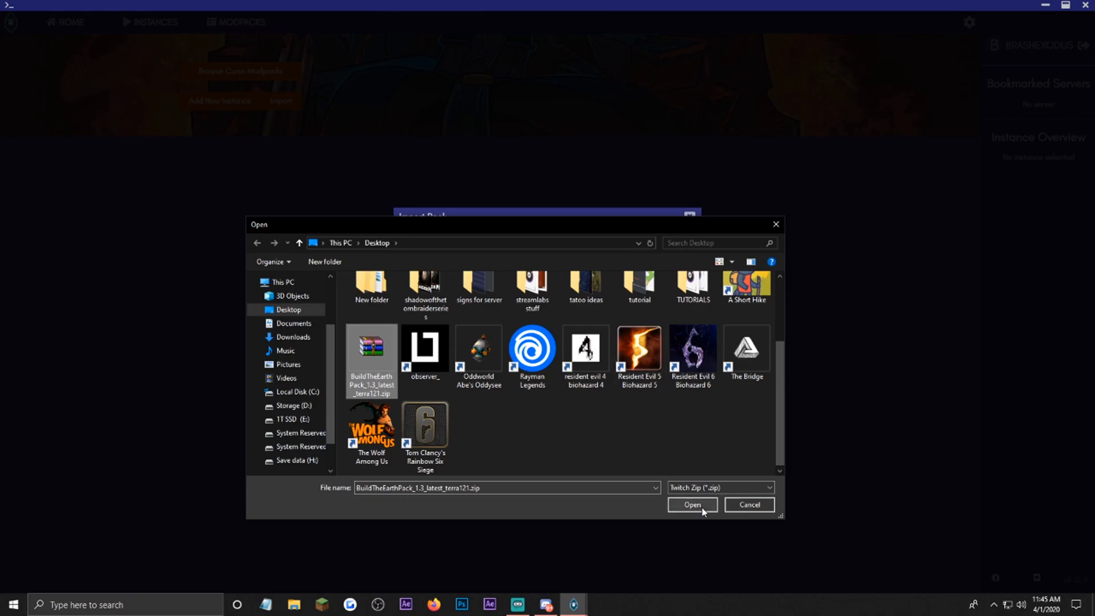
left_click(691, 504)
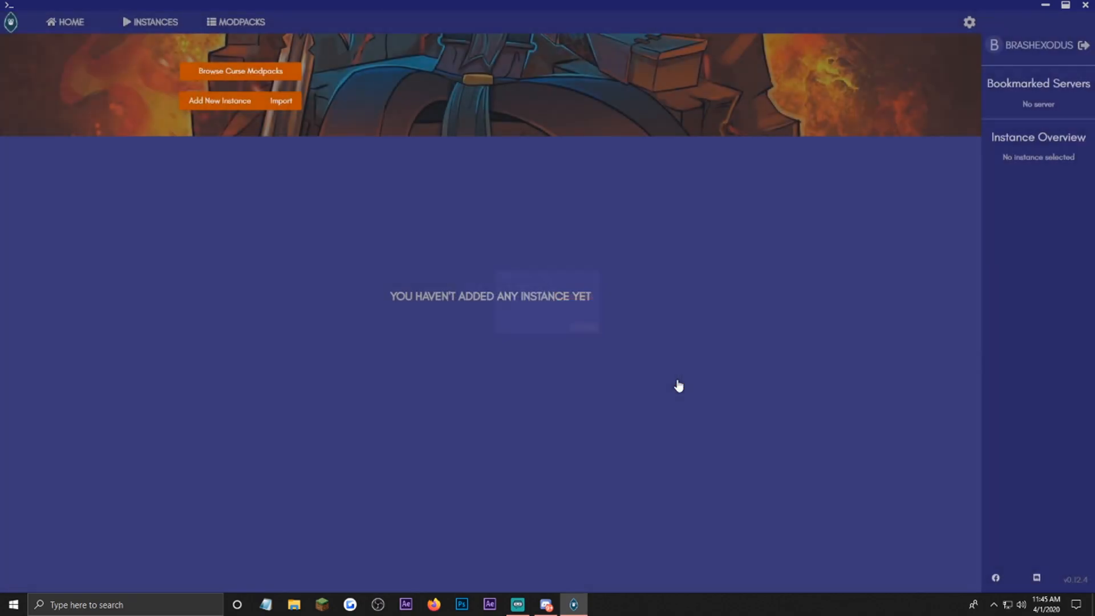
left_click(149, 21)
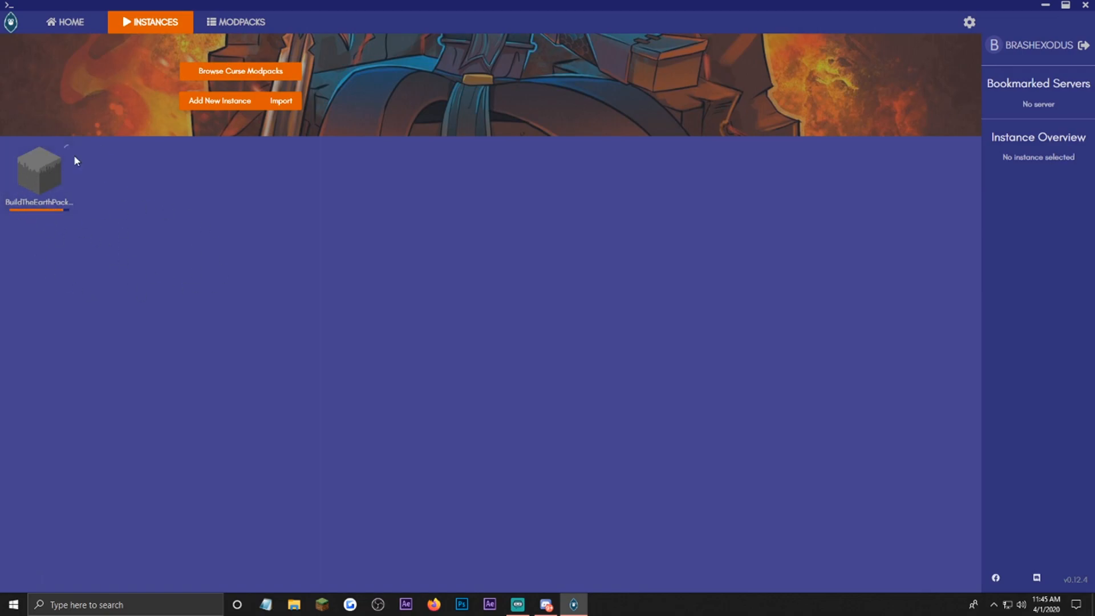
mouse_move(160, 284)
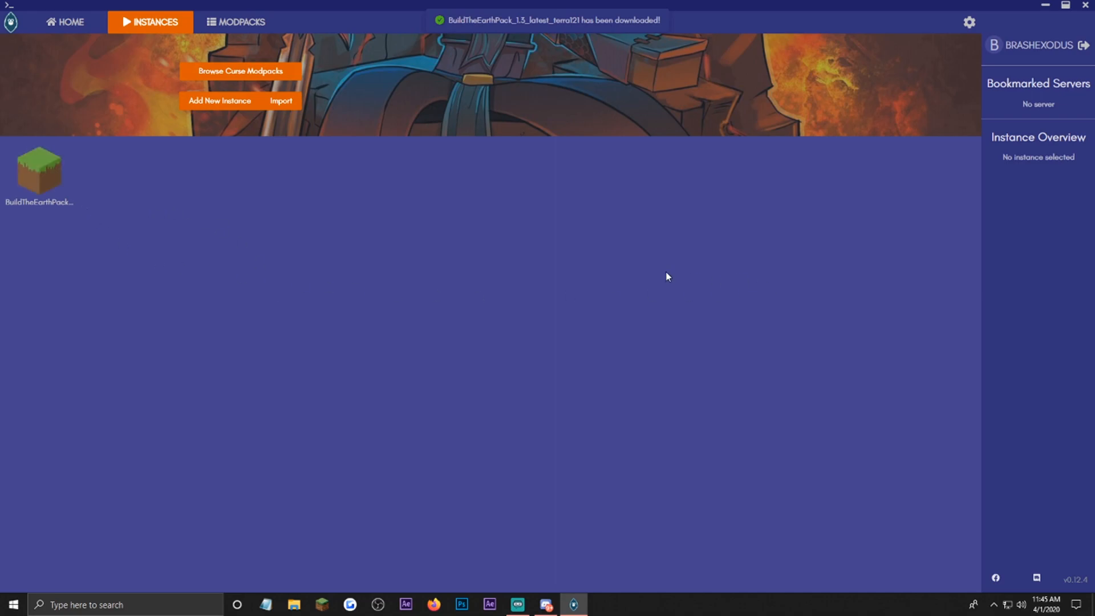
Launch the BuildTheEarthPack instance from its context menu, opening Minecraft 1.12.2's world list
right_click(38, 170)
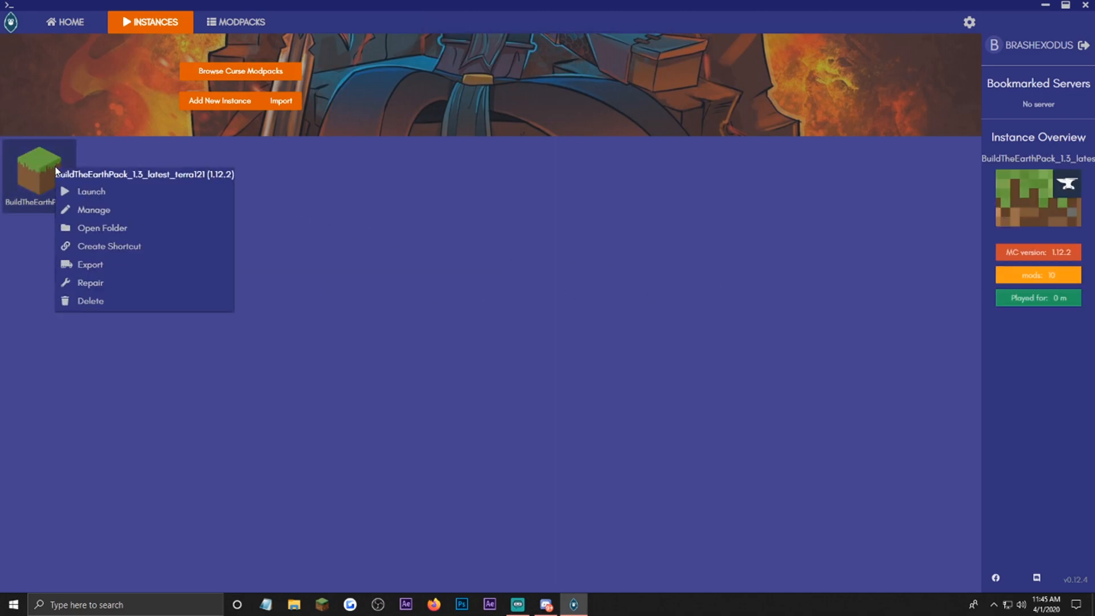
left_click(593, 217)
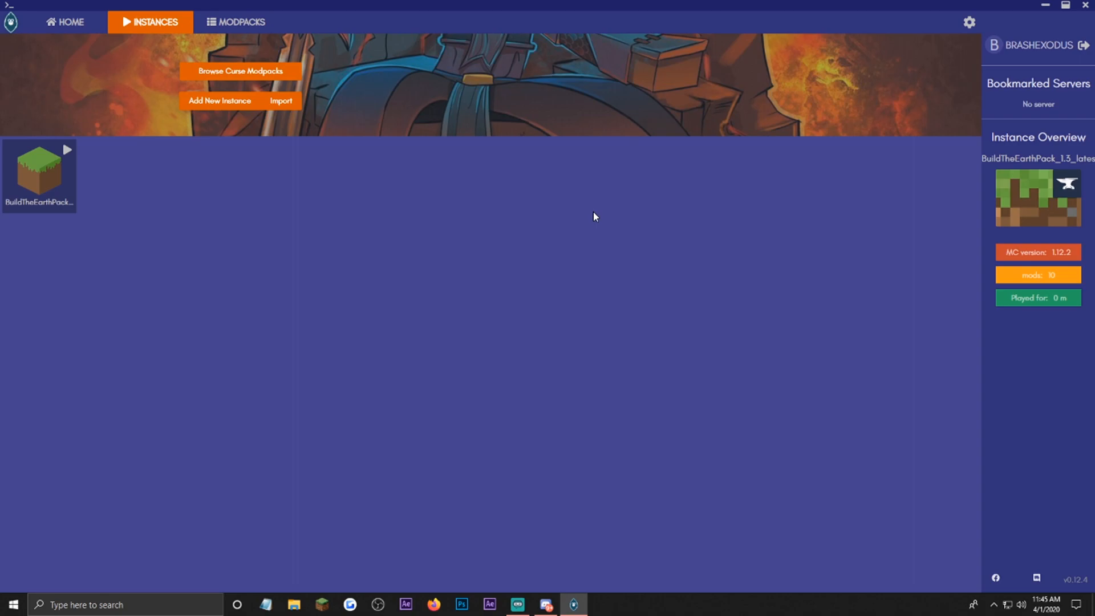
left_click(67, 149)
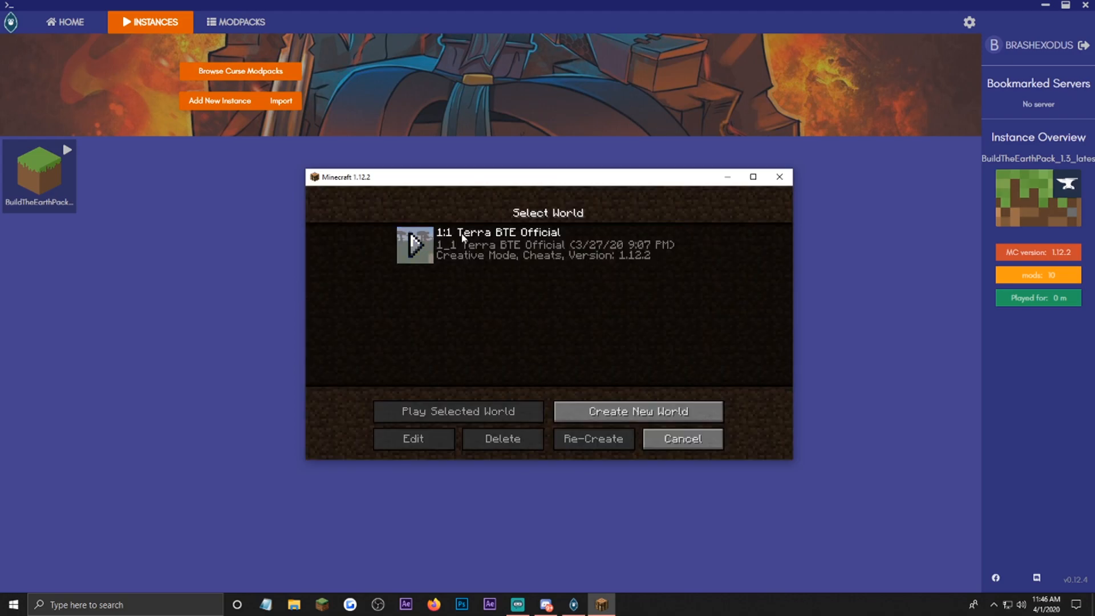
Select the '1:1 Terra BTE Official' world and play it
left_click(547, 245)
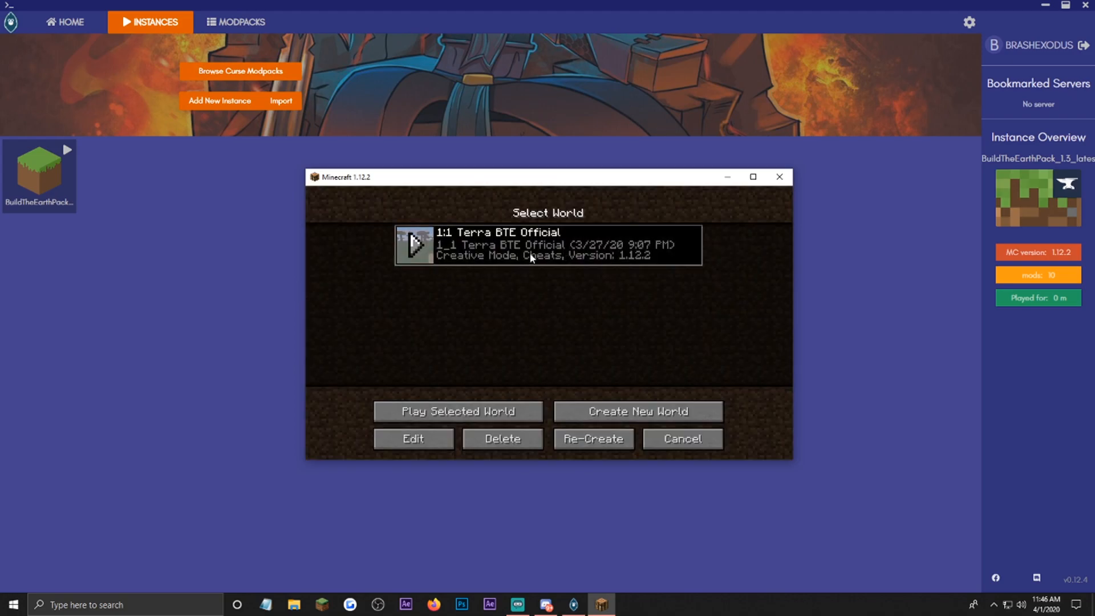
left_click(457, 410)
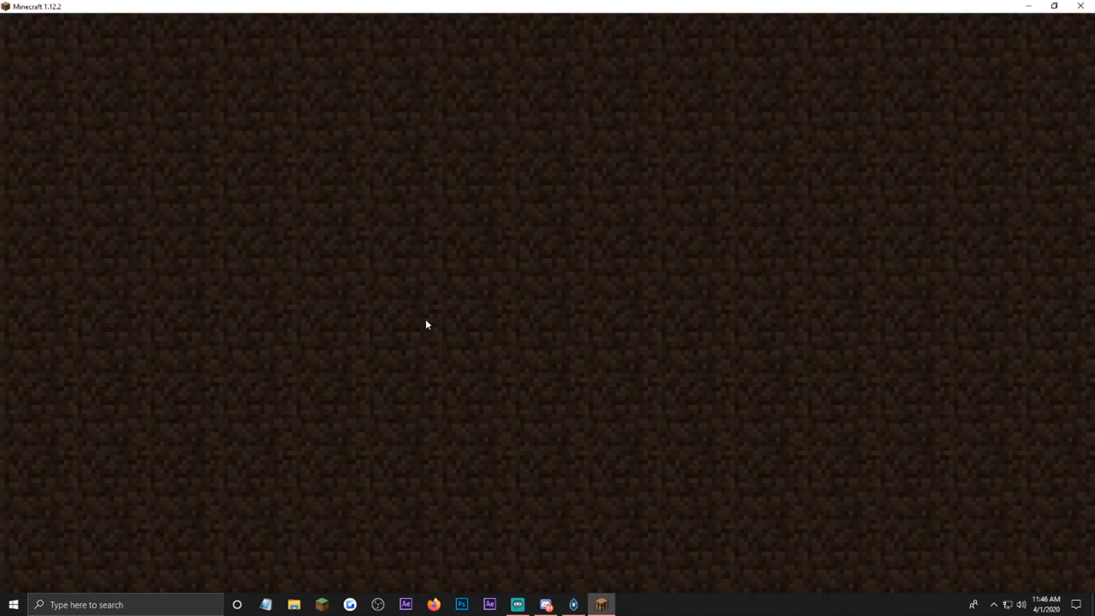
mouse_move(606, 268)
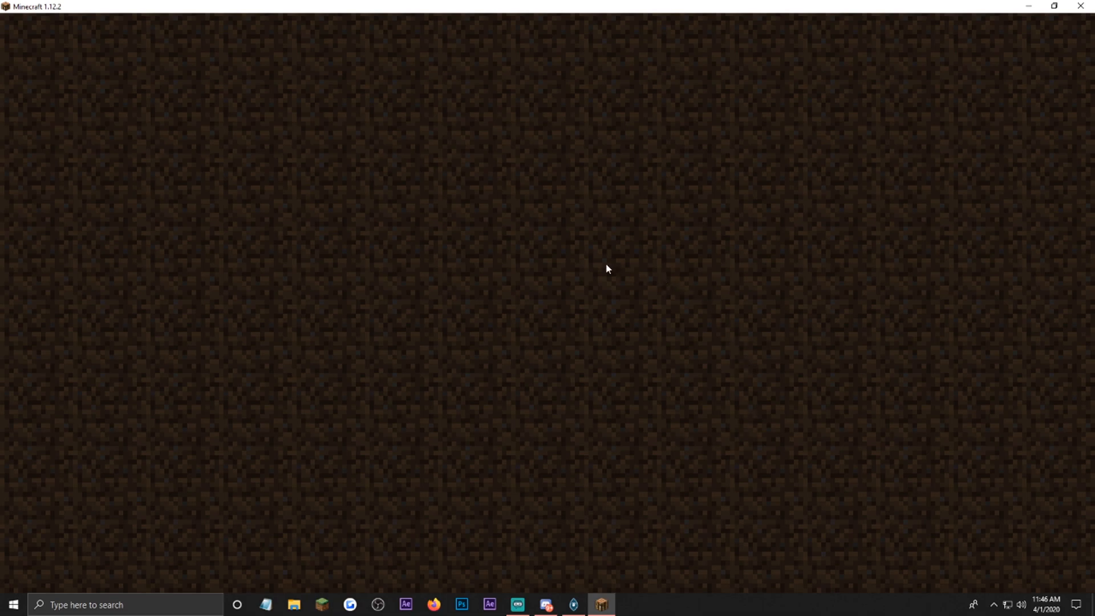